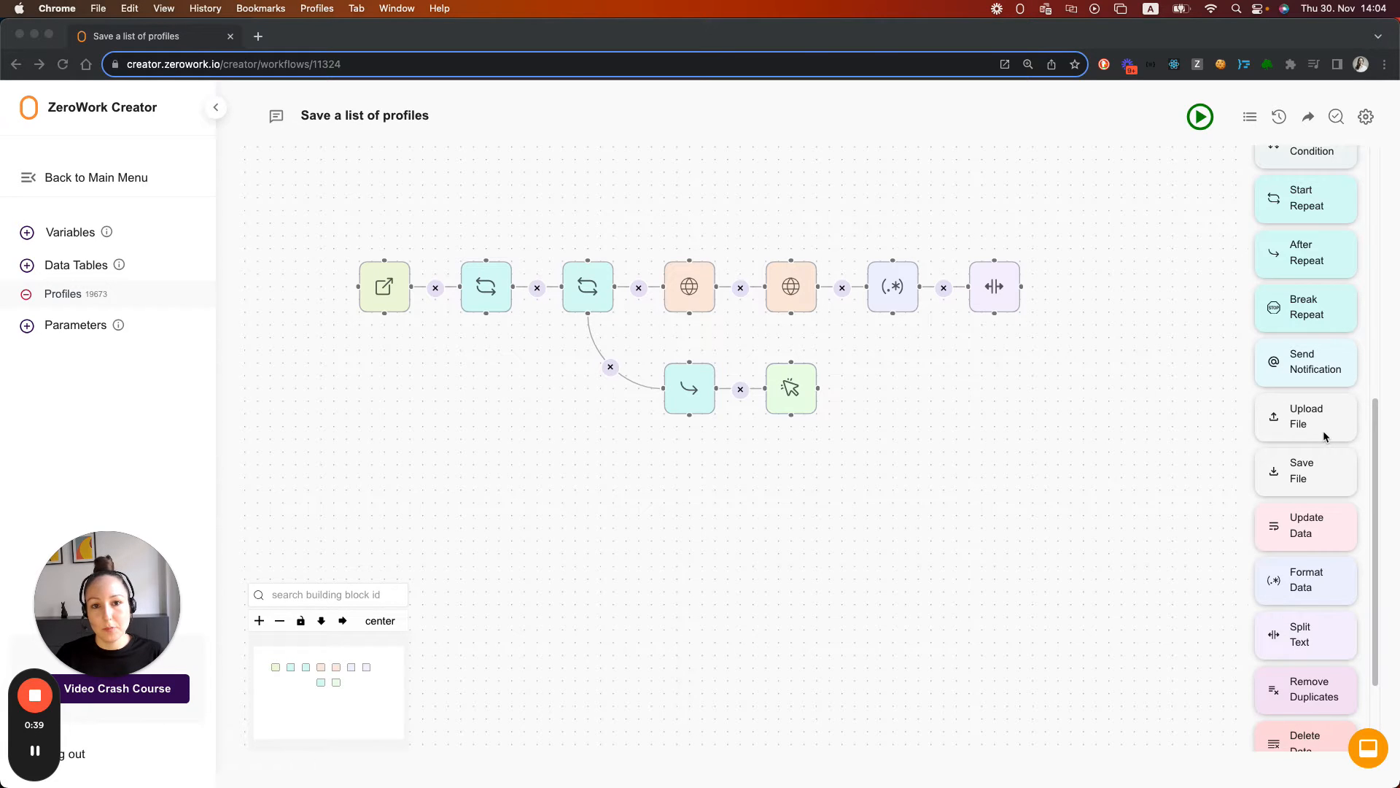
{"action": "mouse_move", "coordinate": [143, 306]}
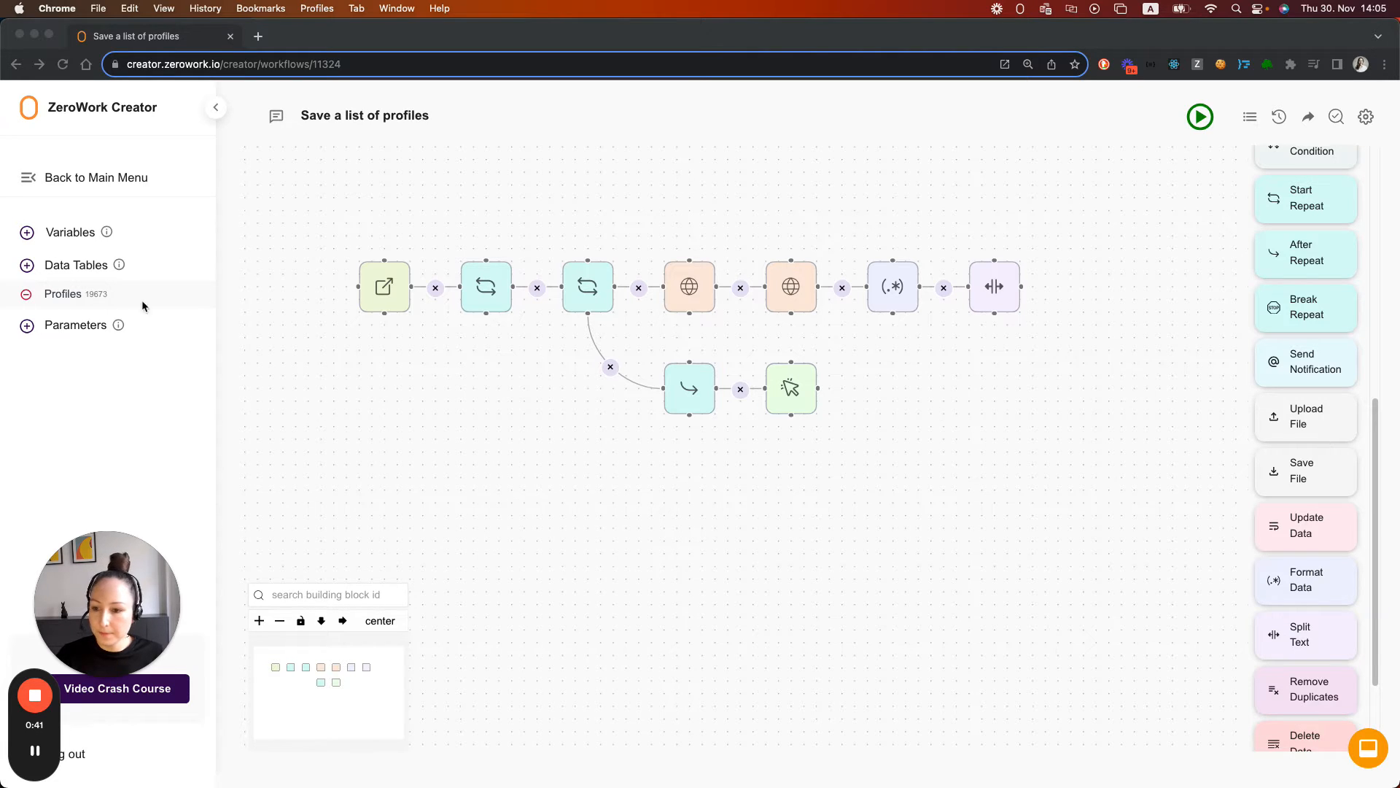
Review the Profiles data table for repeated rows, then return to the workflow canvas
{"action": "left_click", "coordinate": [63, 293]}
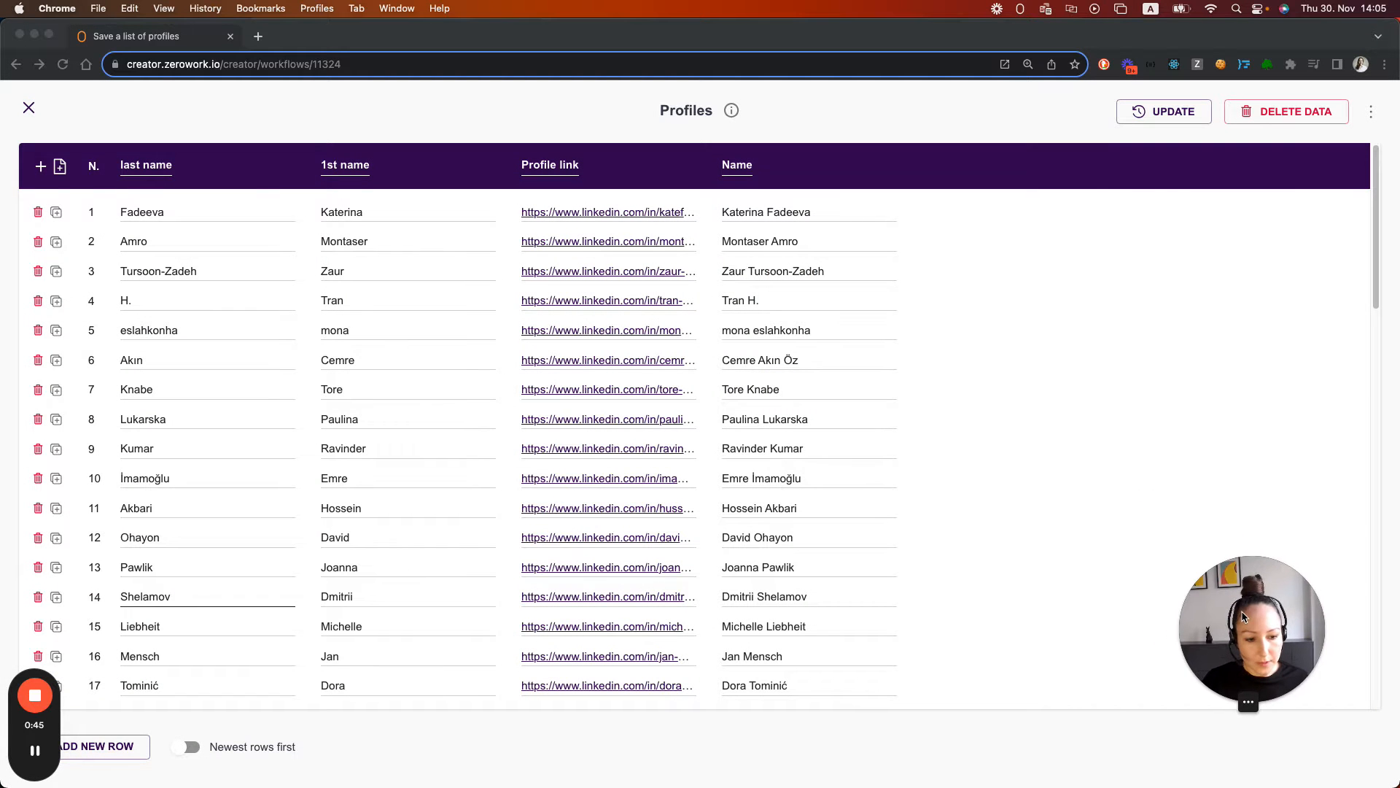
{"action": "scroll", "scroll_direction": "down", "scroll_amount": 3}
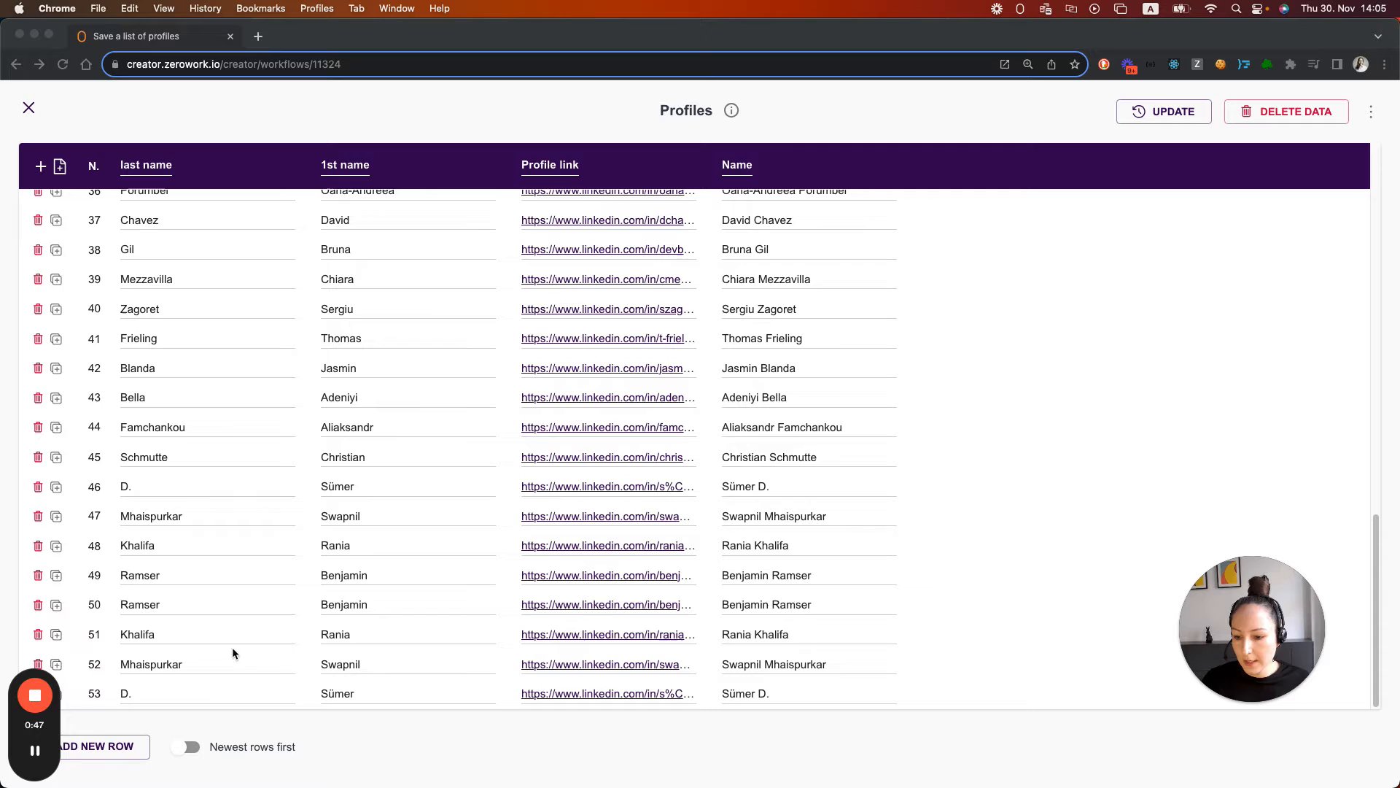
{"action": "mouse_move", "coordinate": [207, 620]}
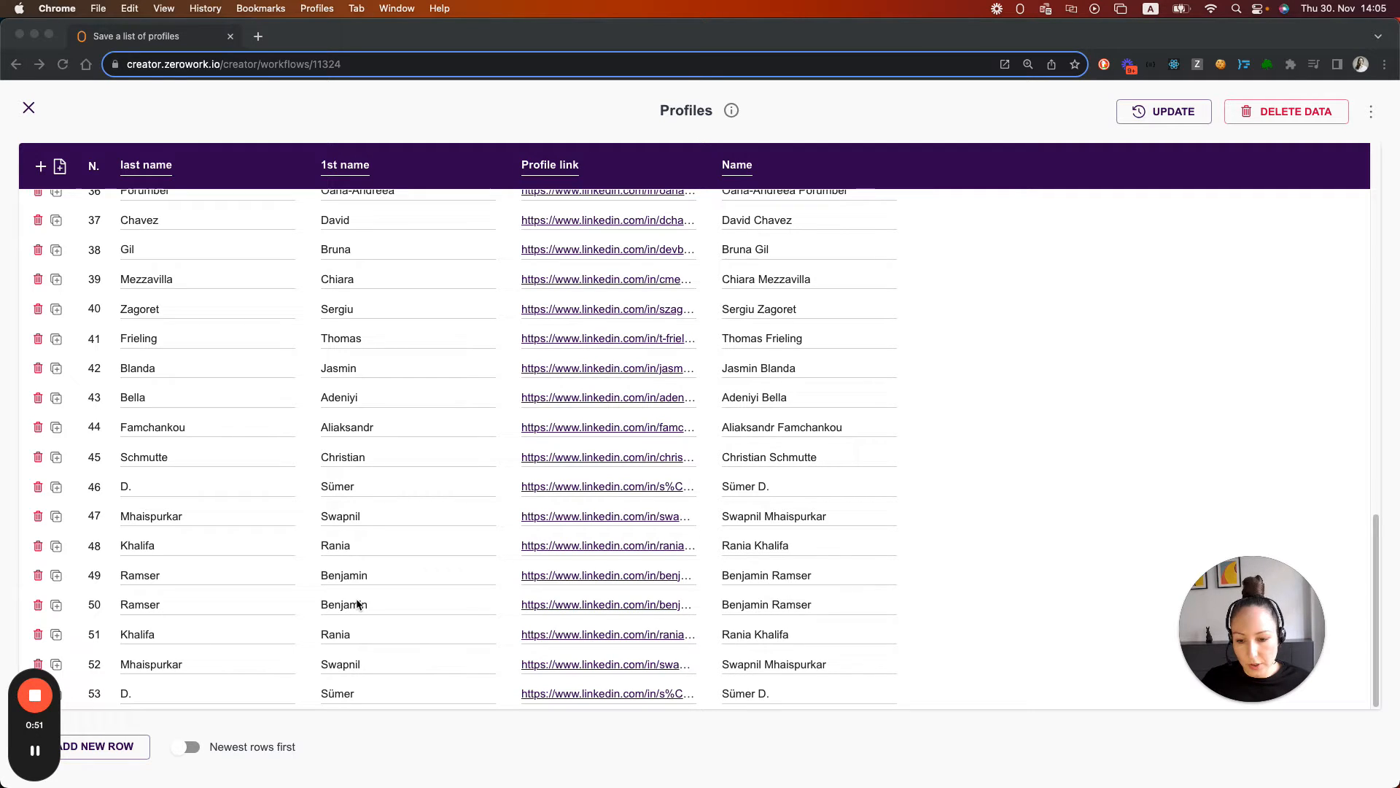
{"action": "mouse_move", "coordinate": [337, 486]}
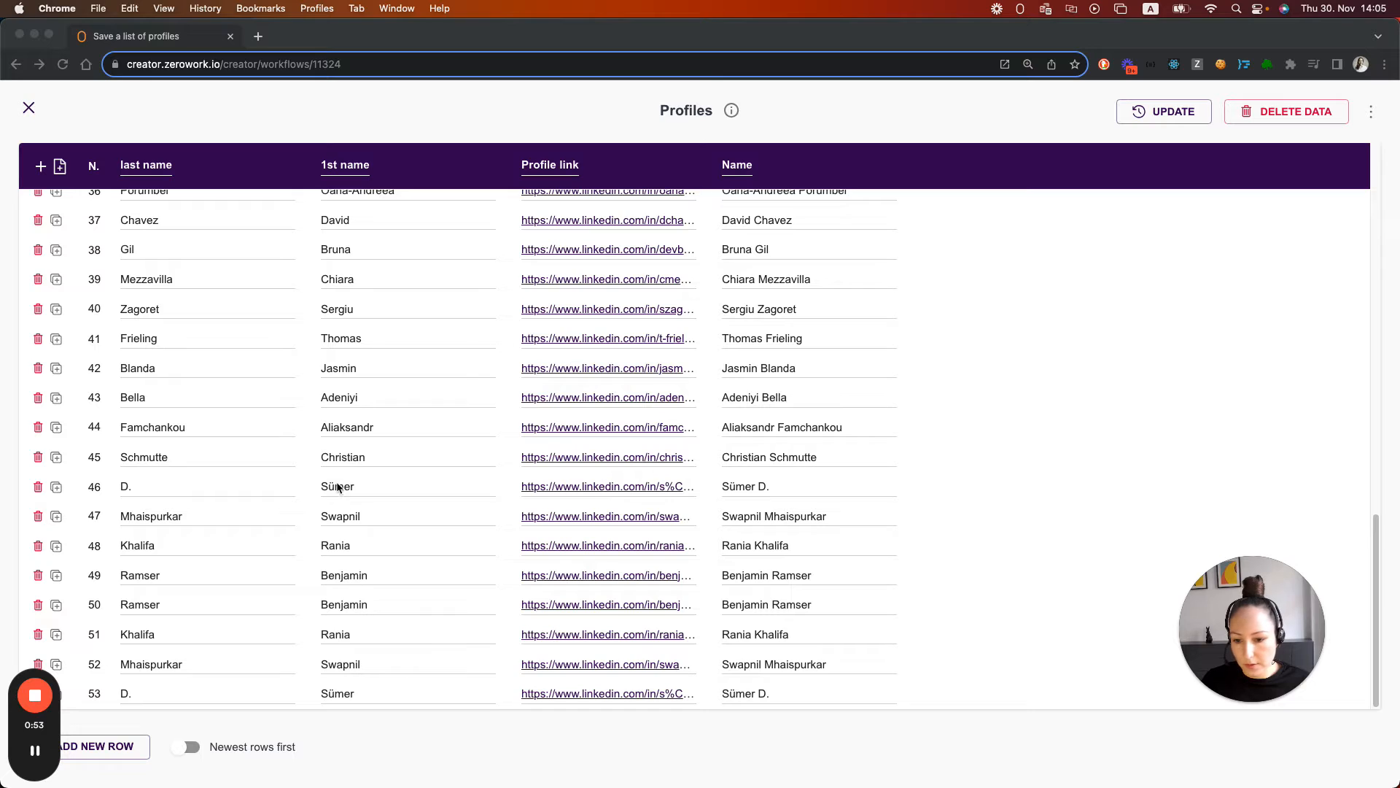
{"action": "double_click", "coordinate": [337, 486]}
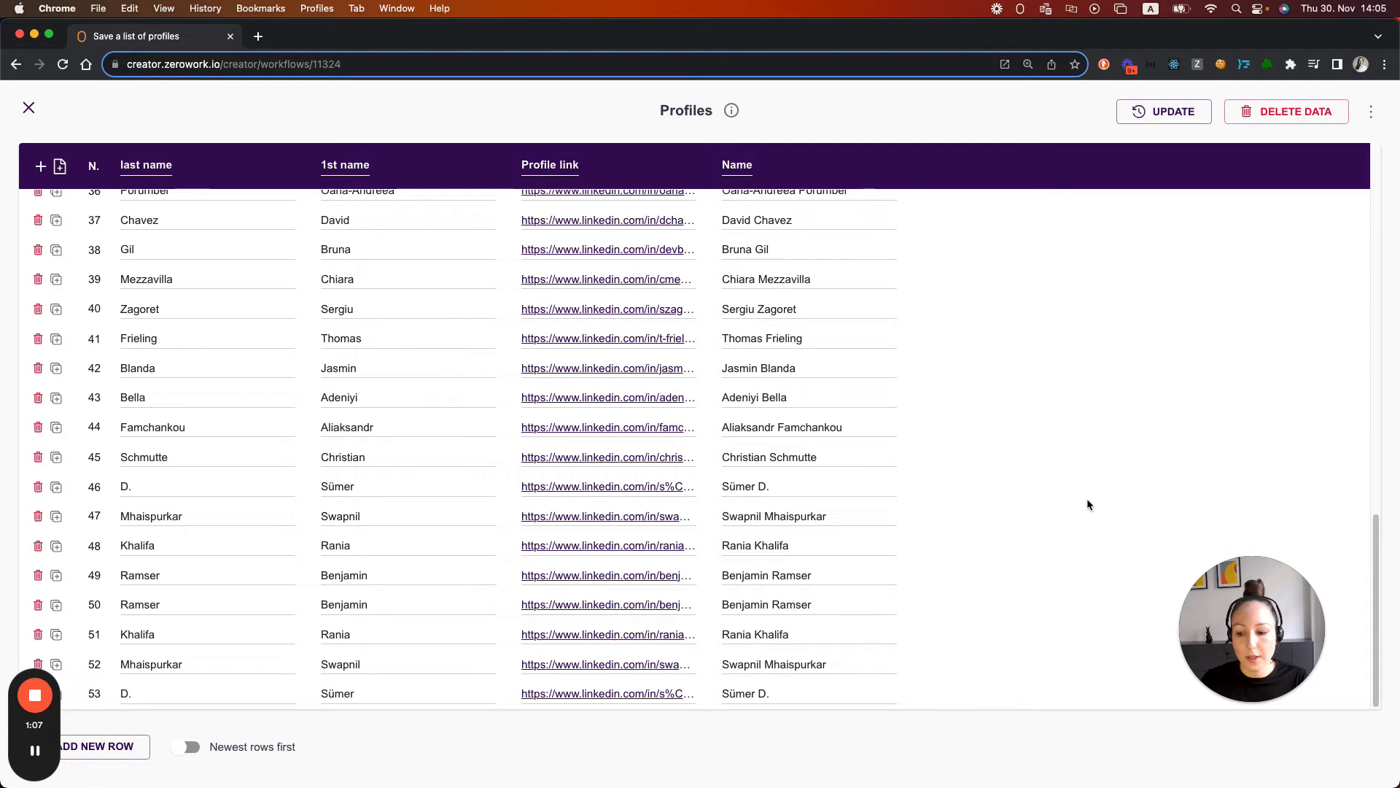
{"action": "left_click", "coordinate": [29, 107]}
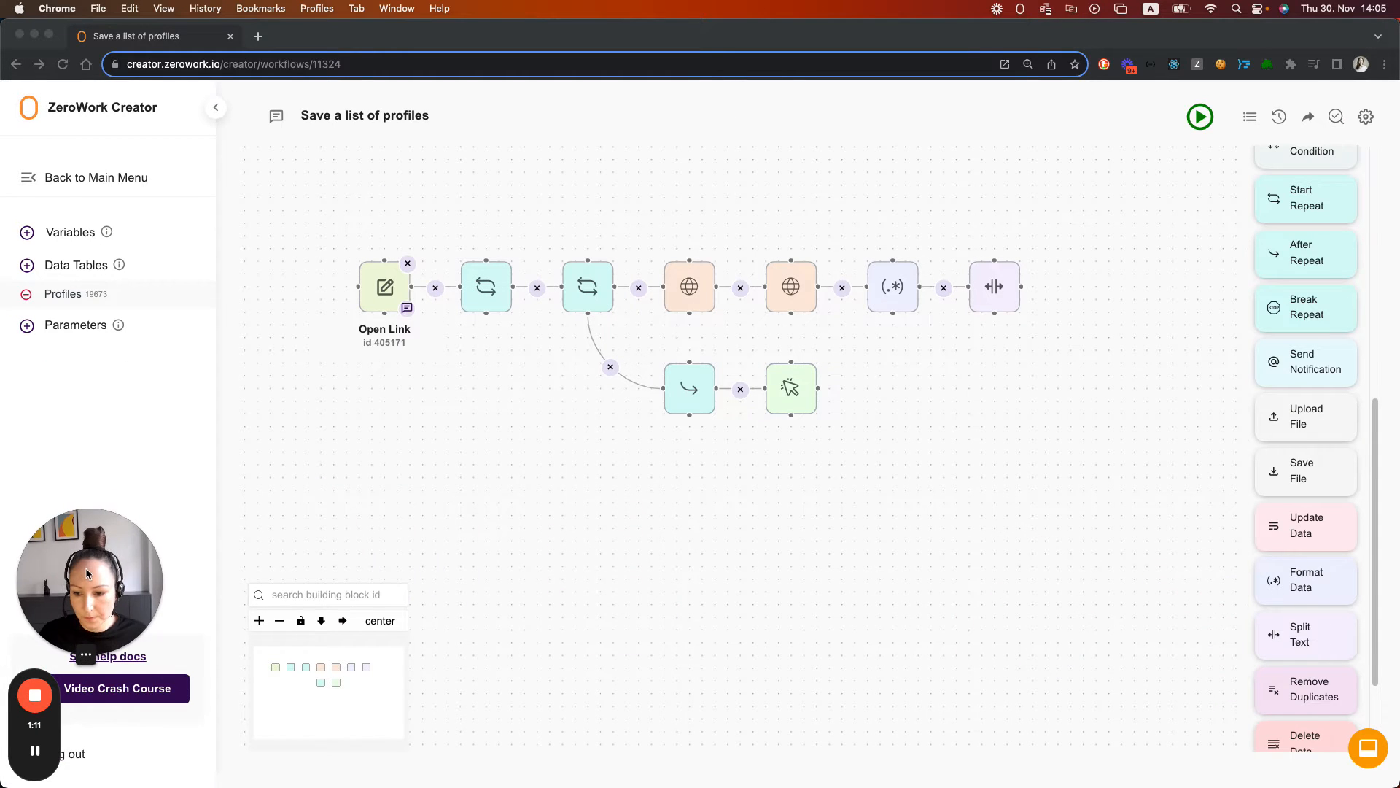
Add a Remove Duplicates block to the Save a list of profiles workflow canvas
{"action": "scroll", "scroll_direction": "down", "scroll_amount": 3}
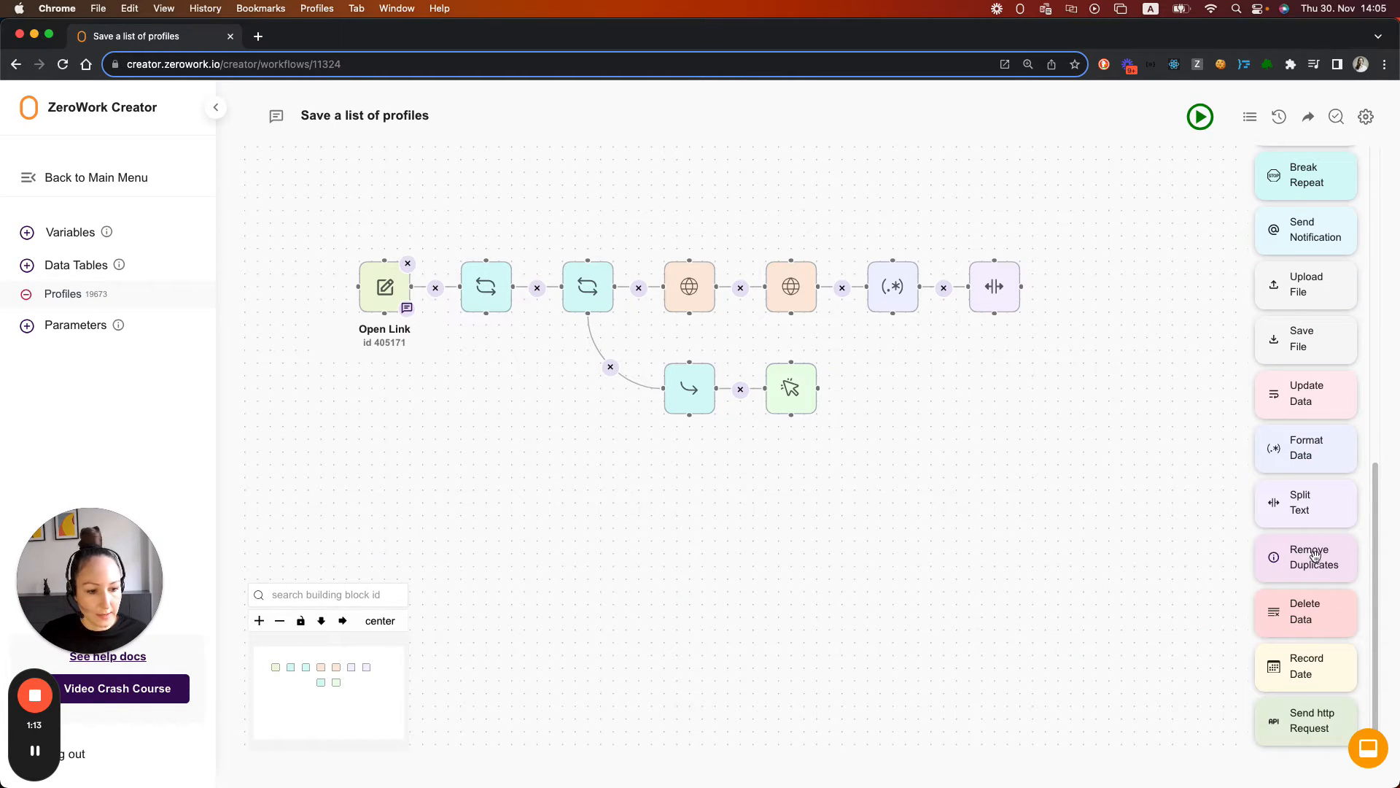
{"action": "left_click", "coordinate": [1306, 556]}
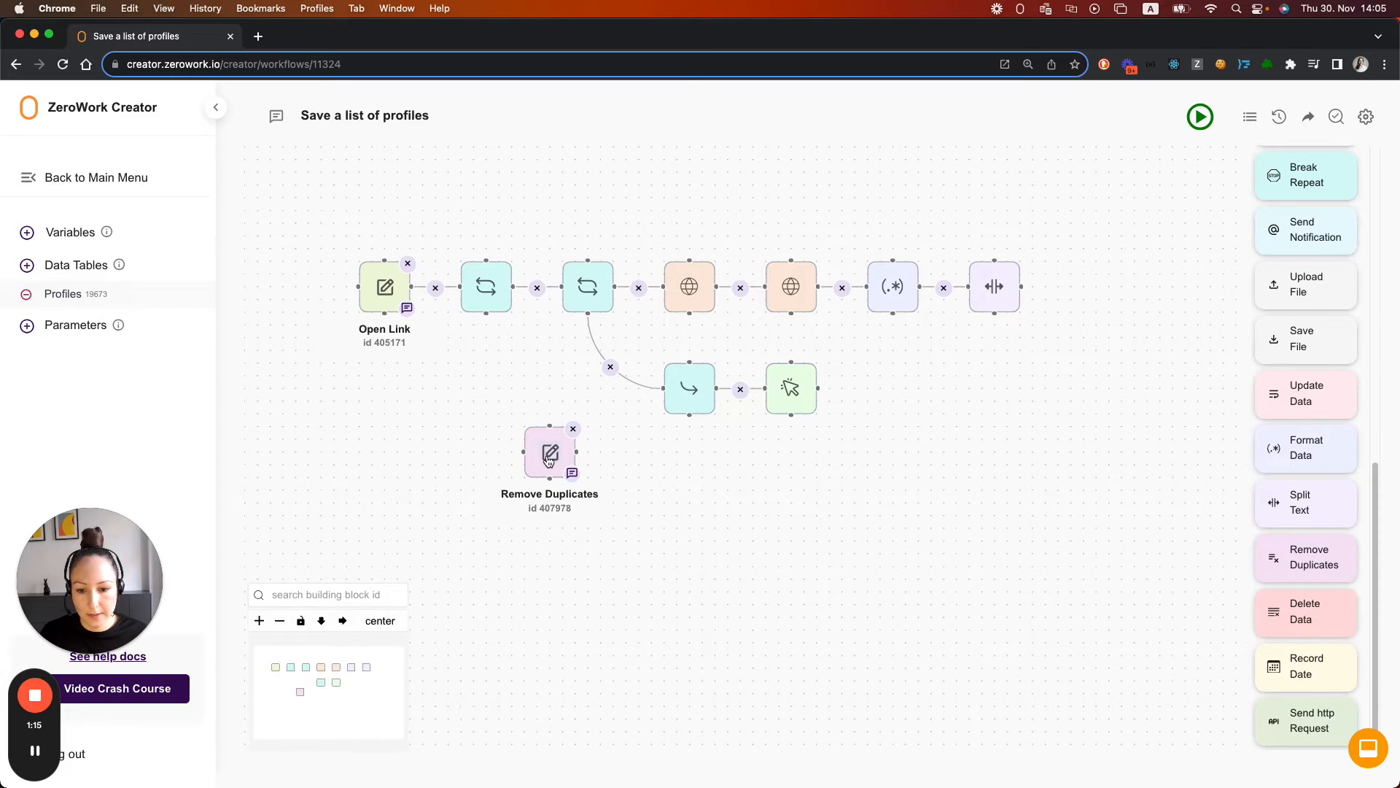
Set Remove Duplicates to use the Profiles table checked by Profile link, and save
{"action": "left_click", "coordinate": [550, 450]}
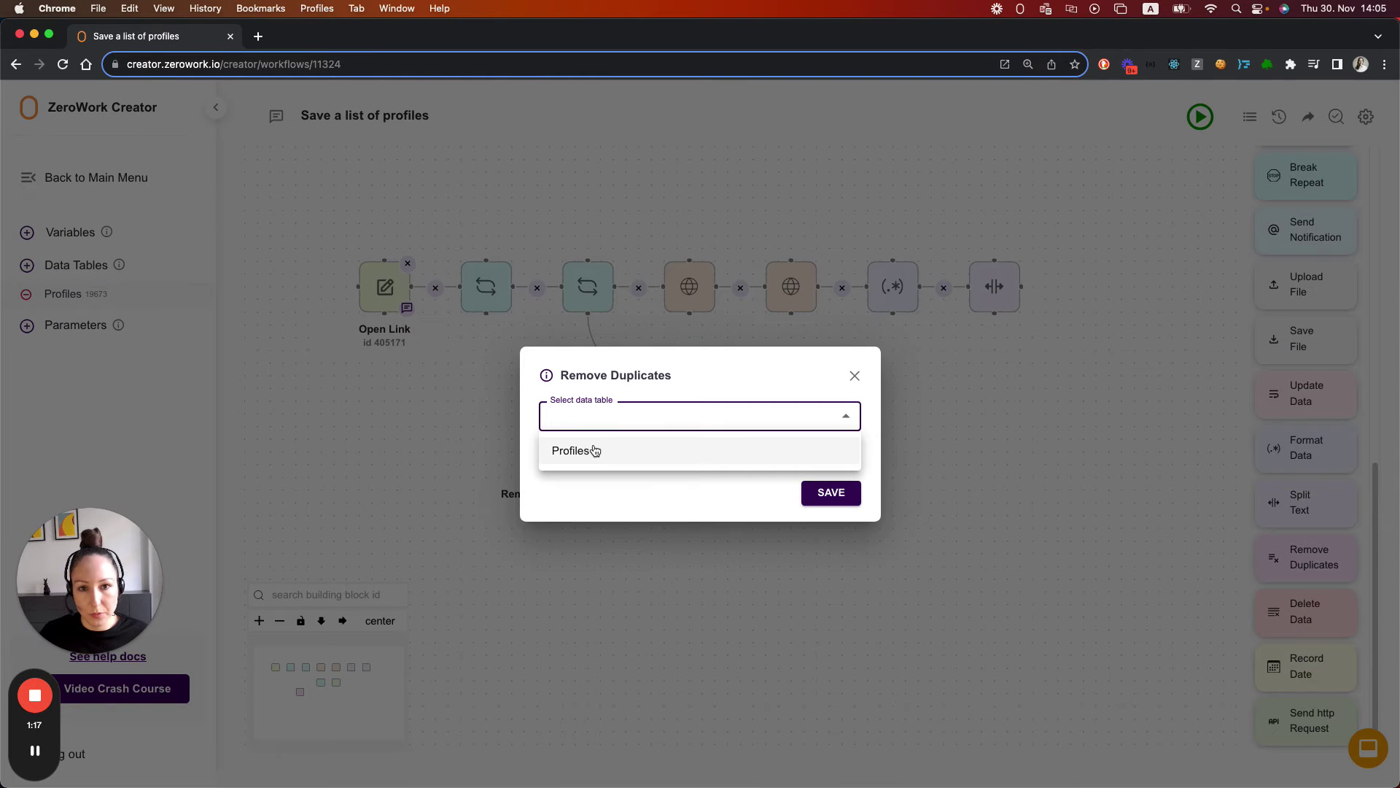
{"action": "left_click", "coordinate": [576, 450]}
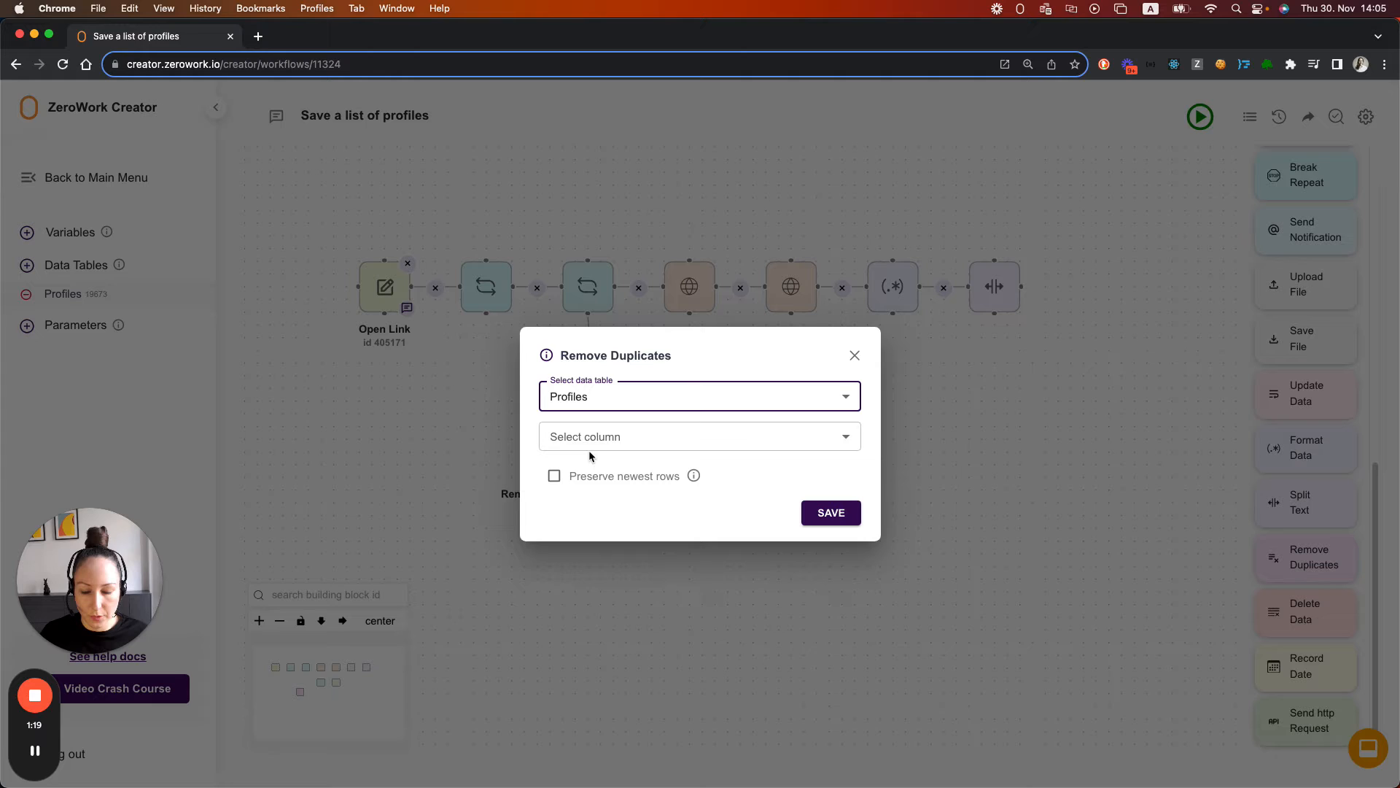
{"action": "left_click", "coordinate": [699, 436]}
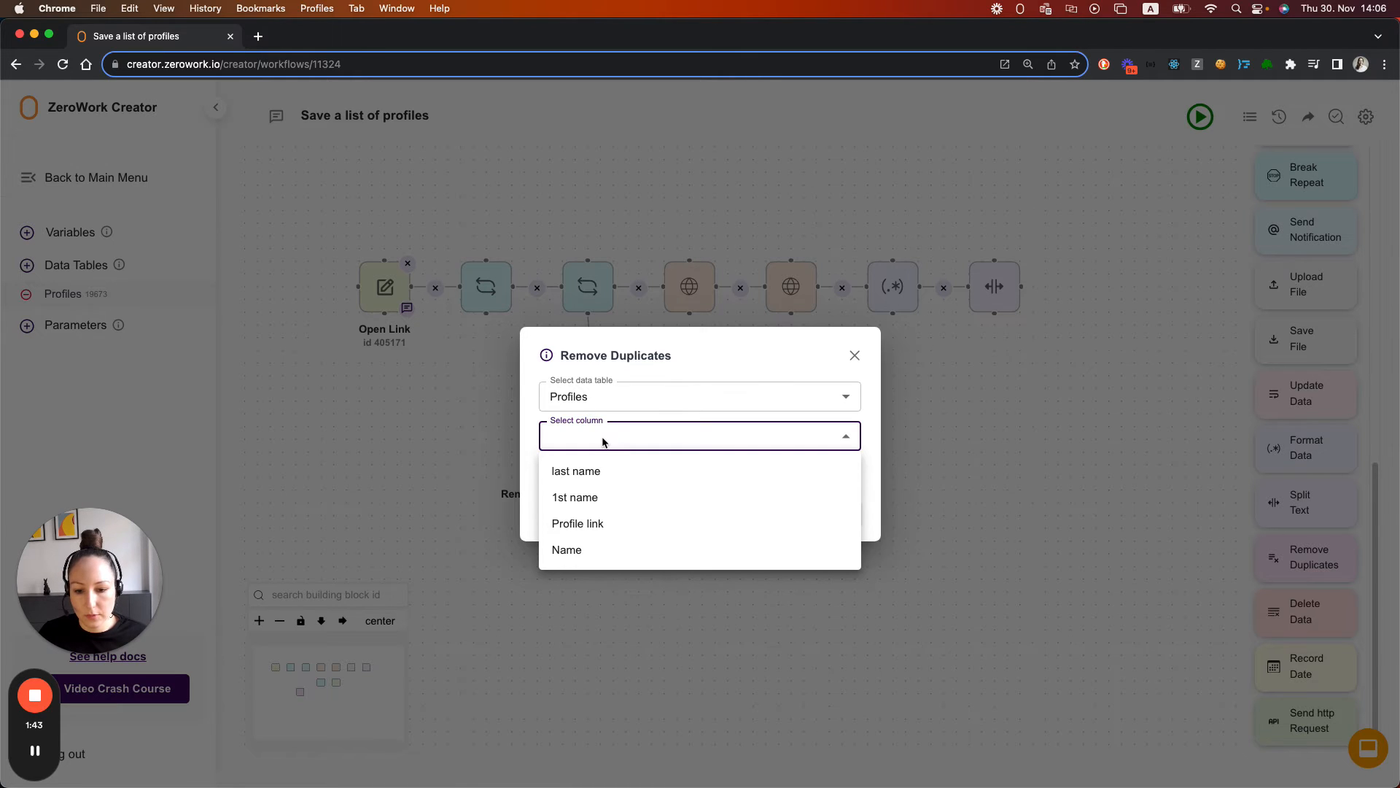
{"action": "mouse_move", "coordinate": [578, 524]}
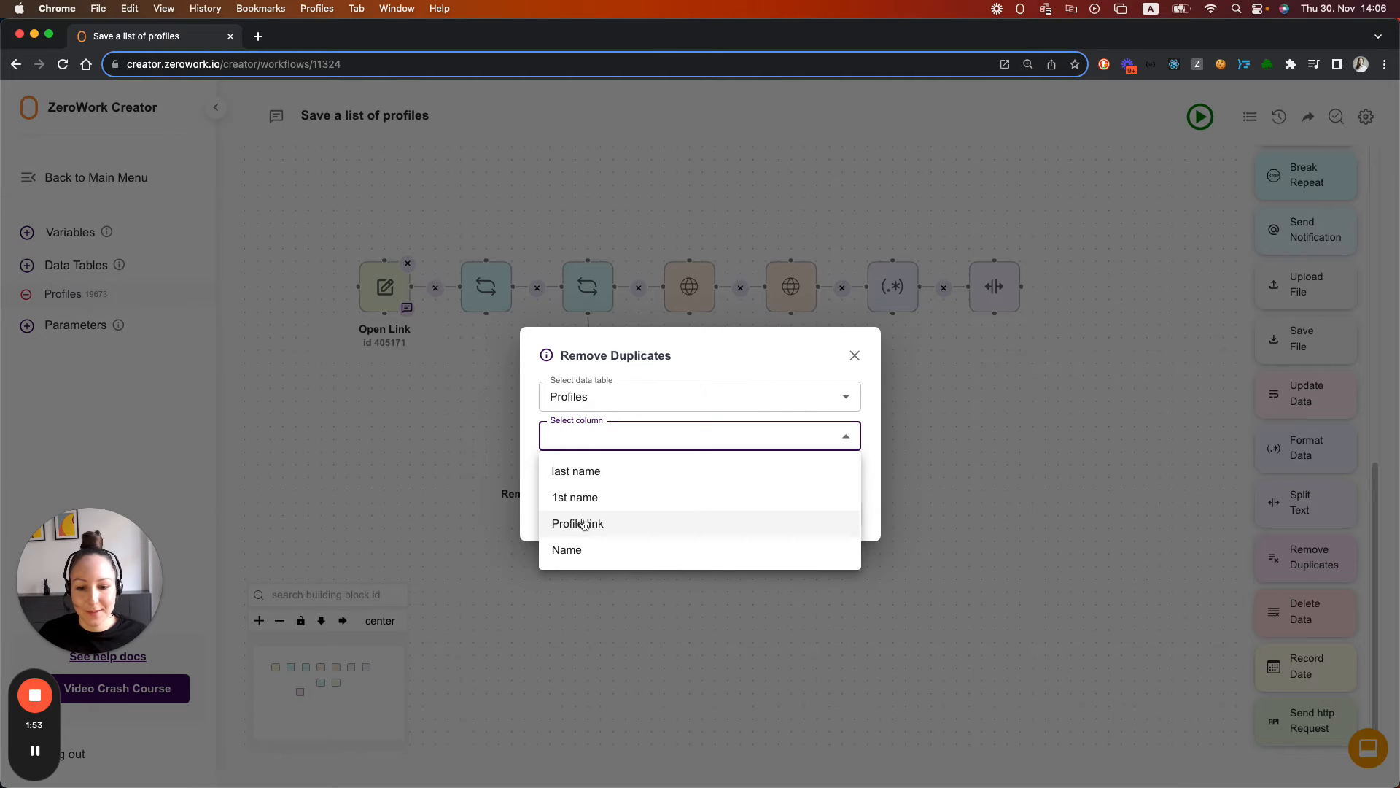
{"action": "left_click", "coordinate": [578, 524]}
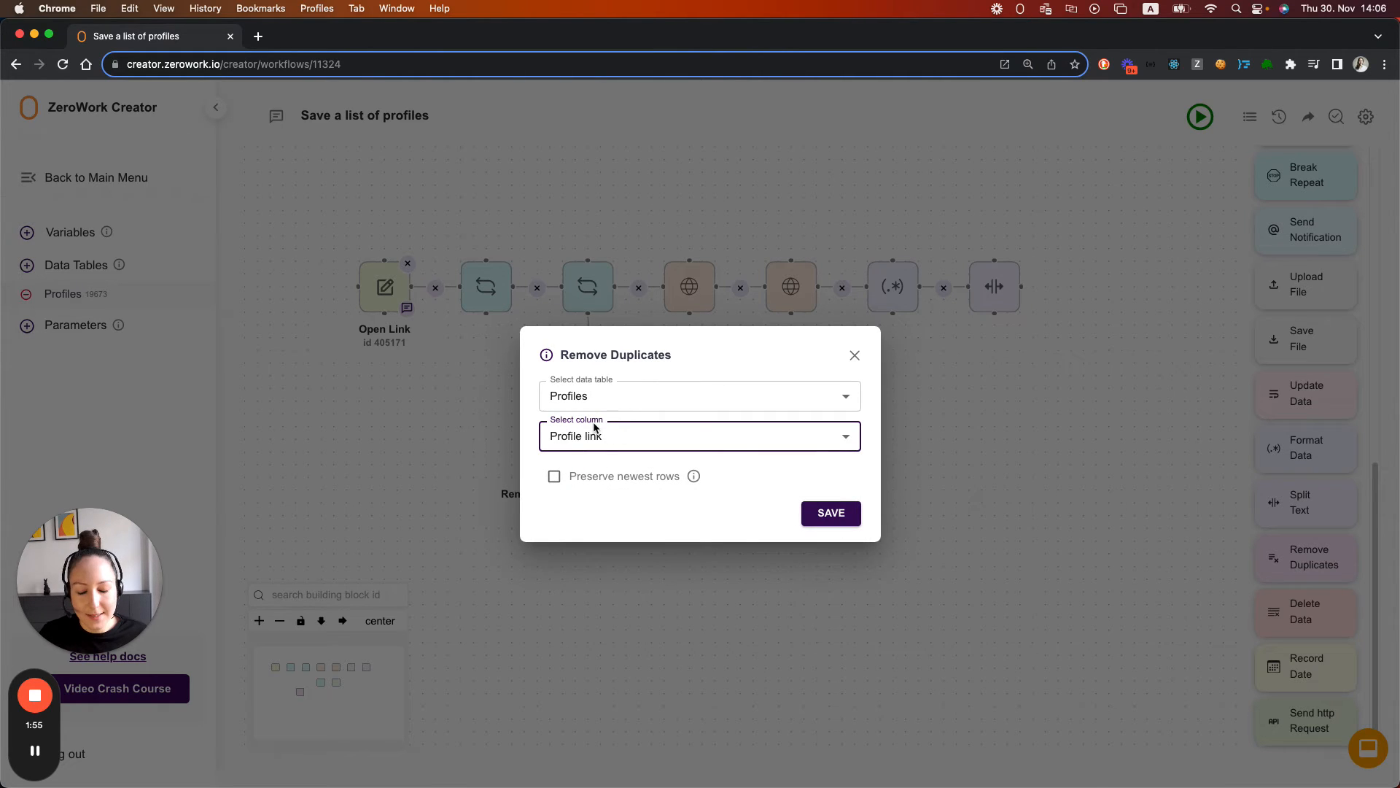
{"action": "left_click", "coordinate": [830, 513]}
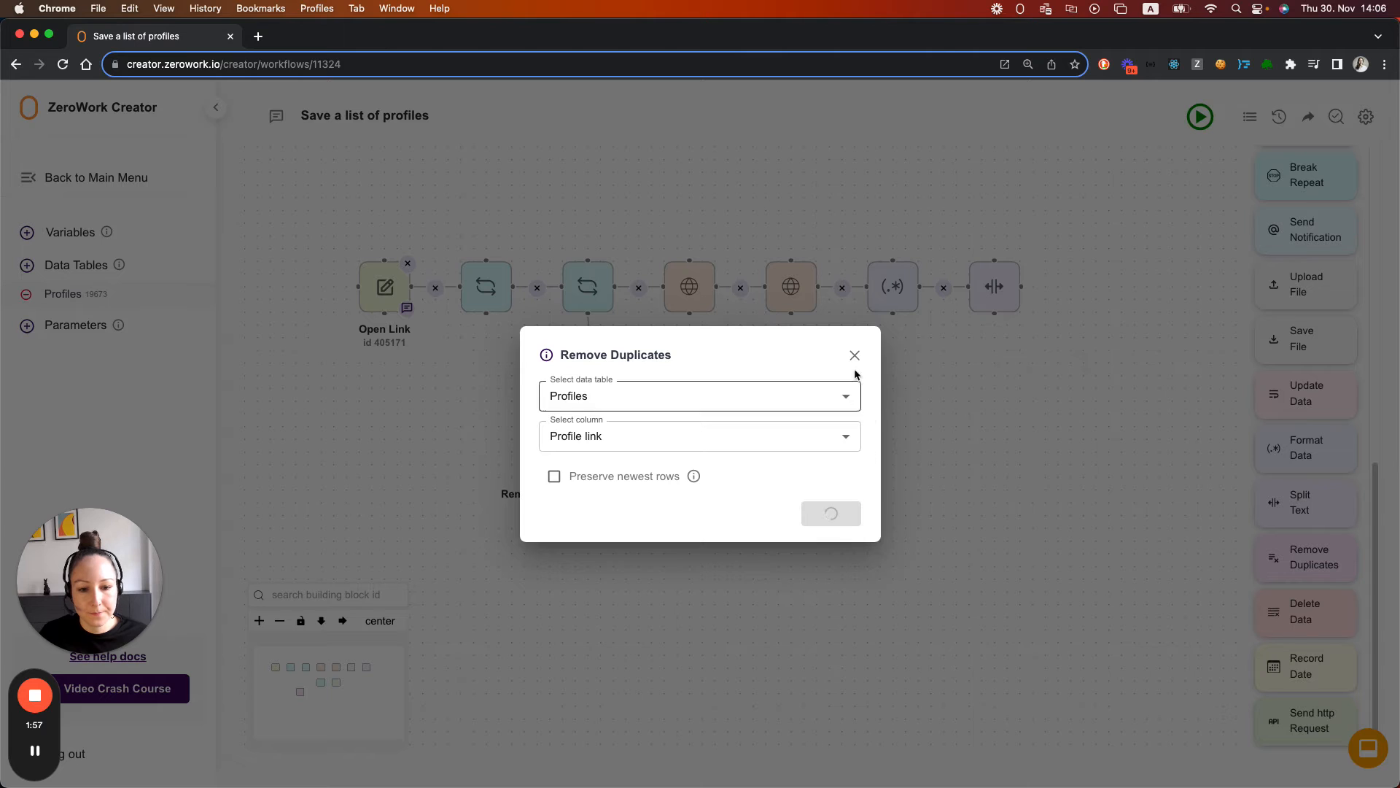
{"action": "left_click", "coordinate": [854, 355]}
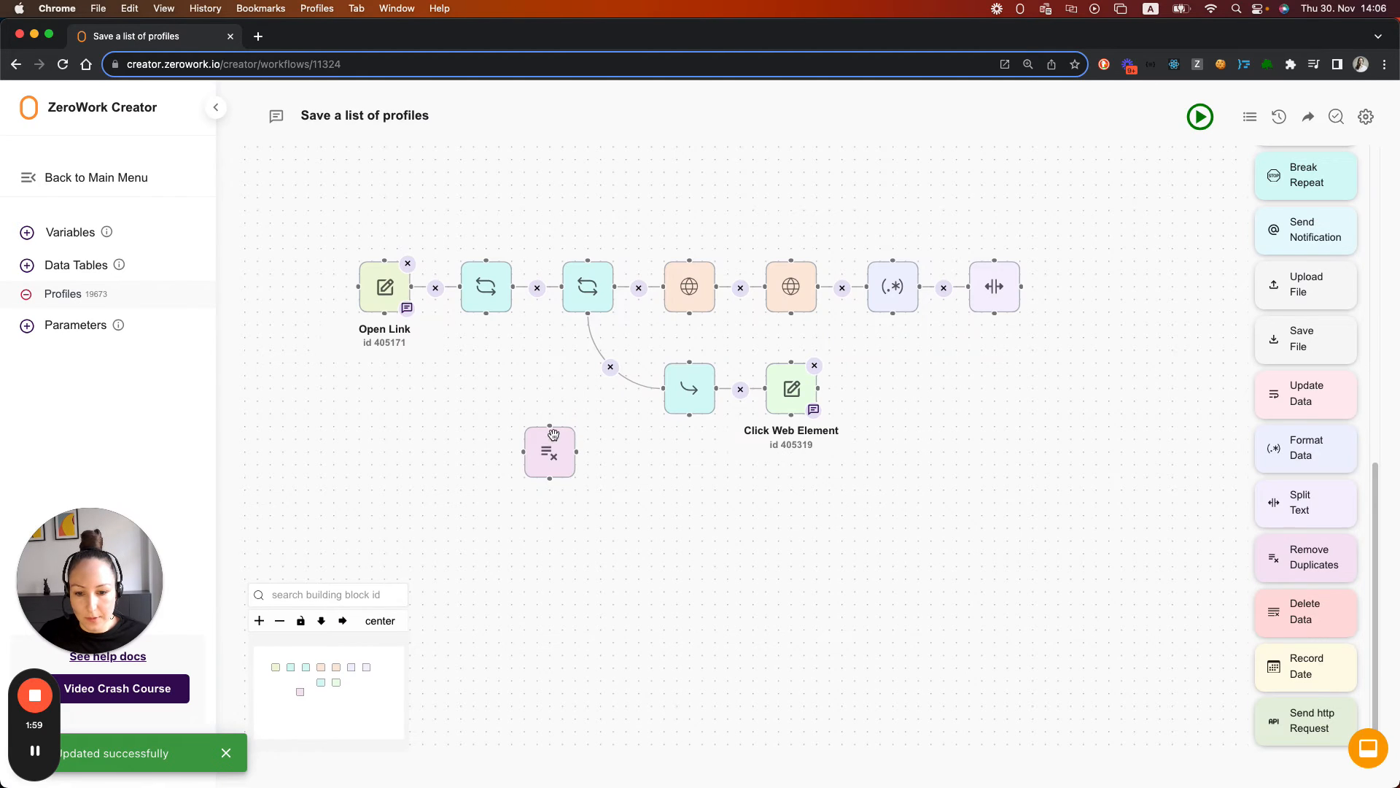
Scroll the canvas up toward the outer Start Repeat block
{"action": "scroll", "scroll_direction": "up", "scroll_amount": 3}
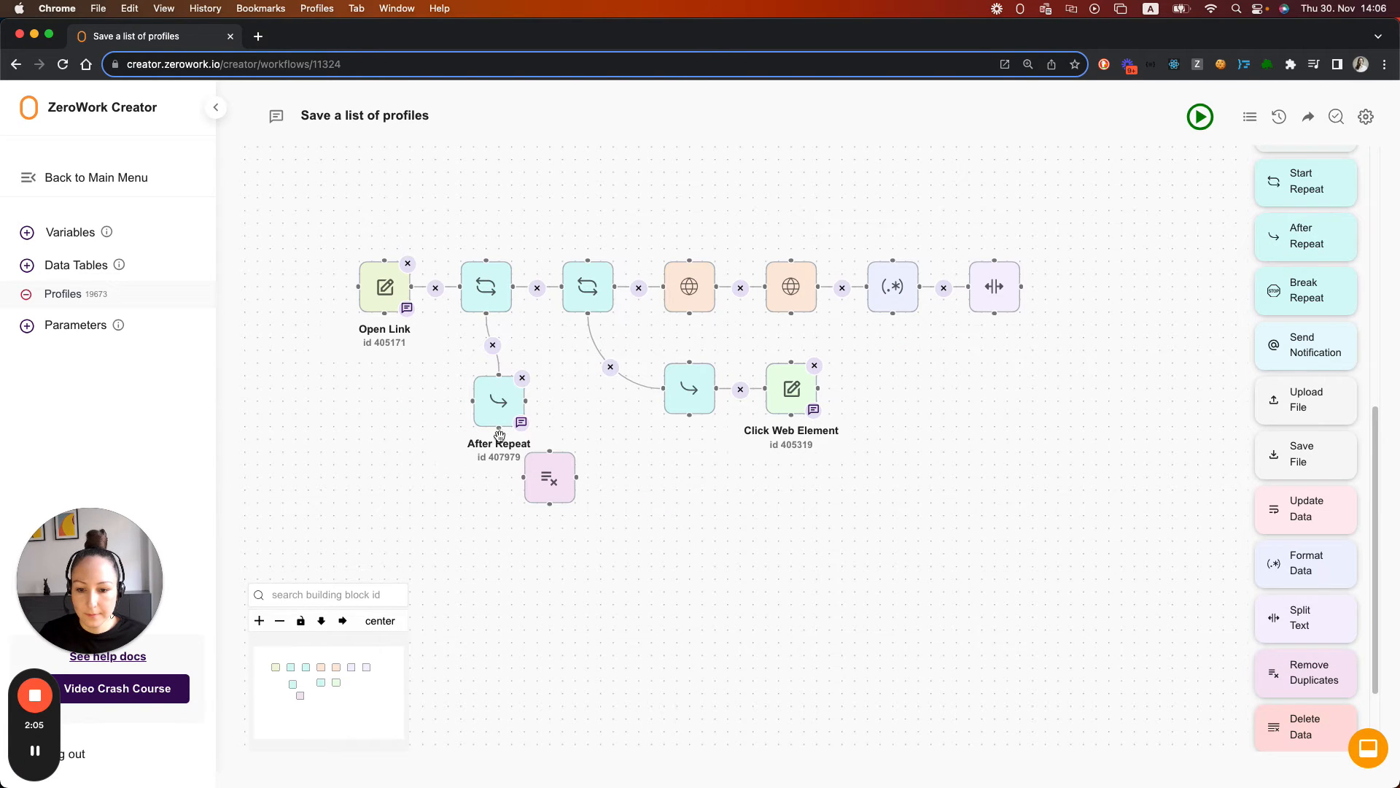
{"action": "mouse_move", "coordinate": [493, 399]}
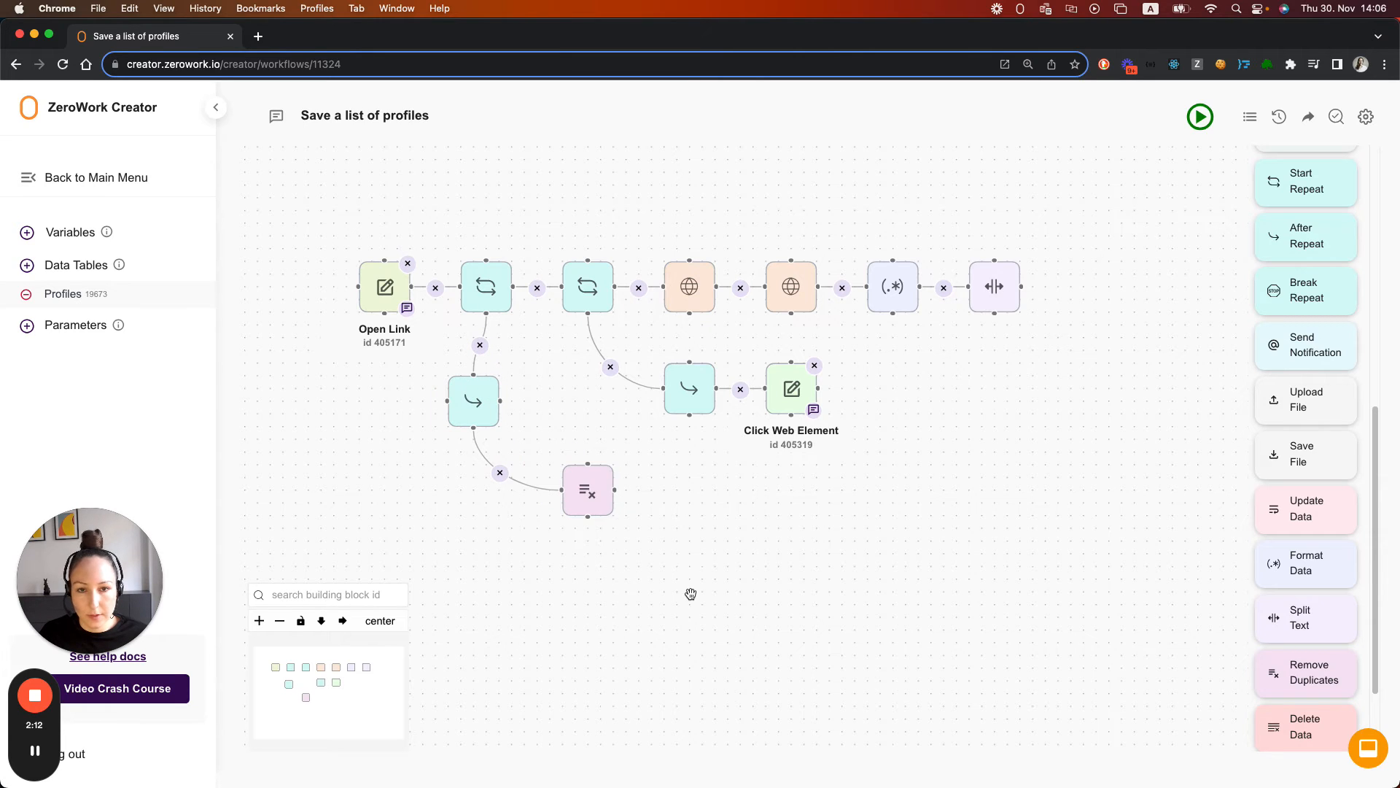
{"action": "mouse_move", "coordinate": [657, 584]}
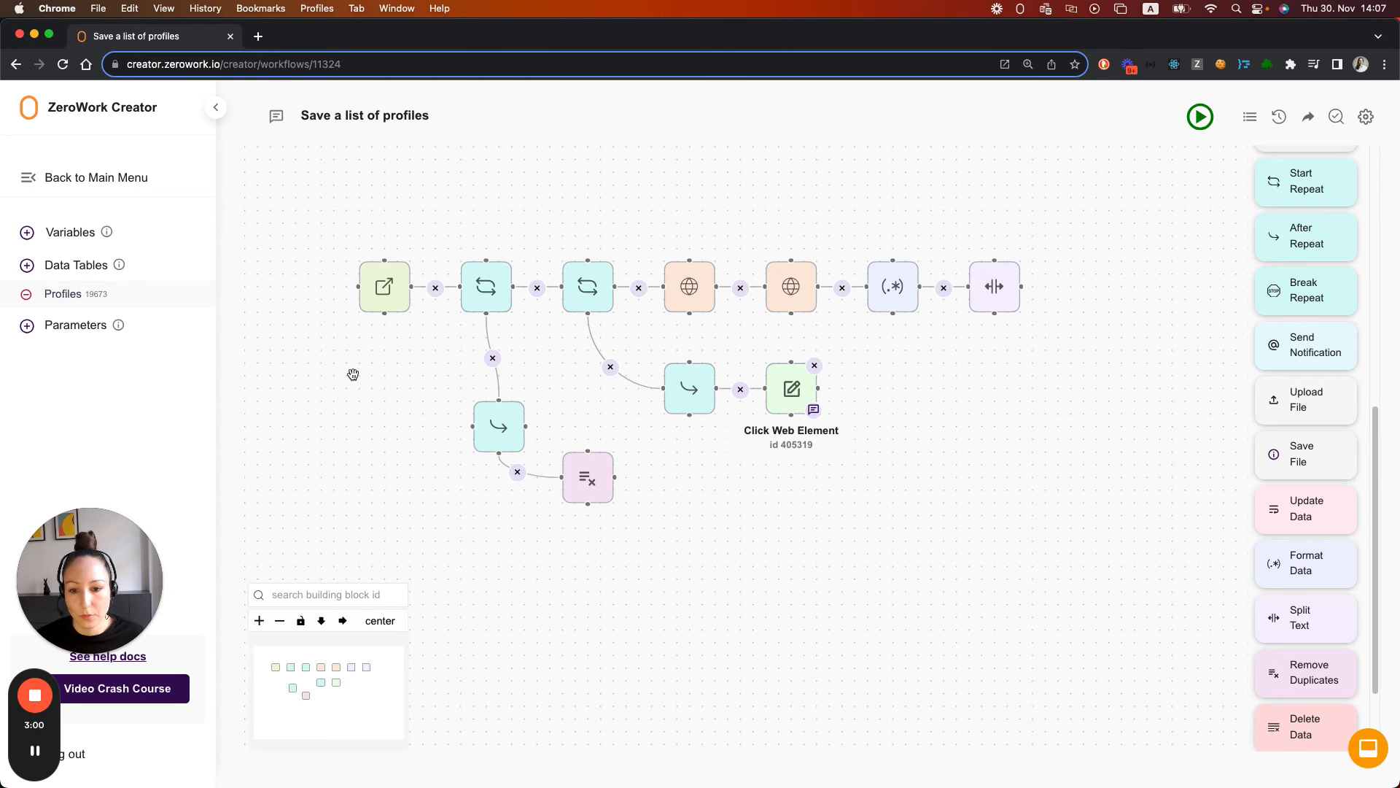
Change the outer Start Repeat's number of repetitions from 10 to 0 and save
{"action": "left_click", "coordinate": [486, 287]}
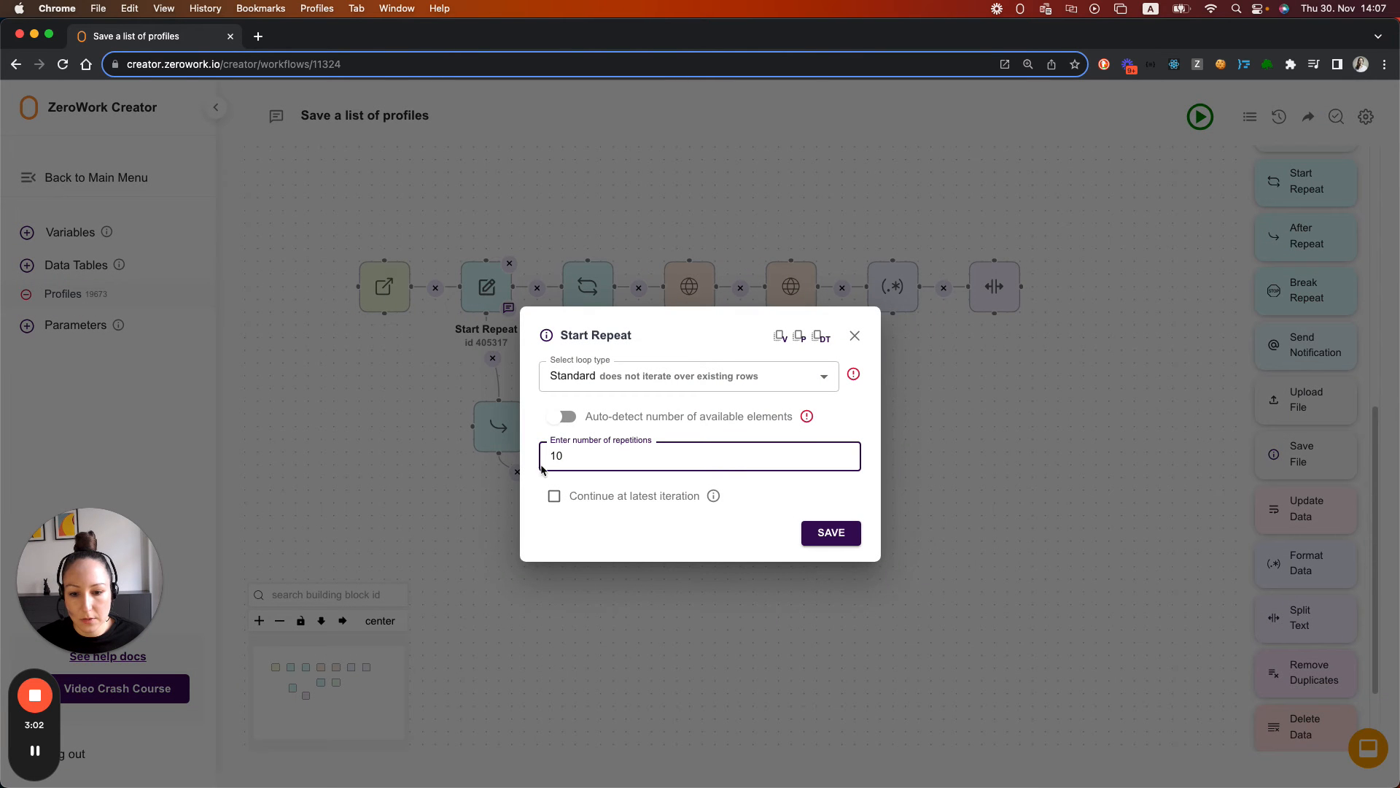
{"action": "type", "text": "0"}
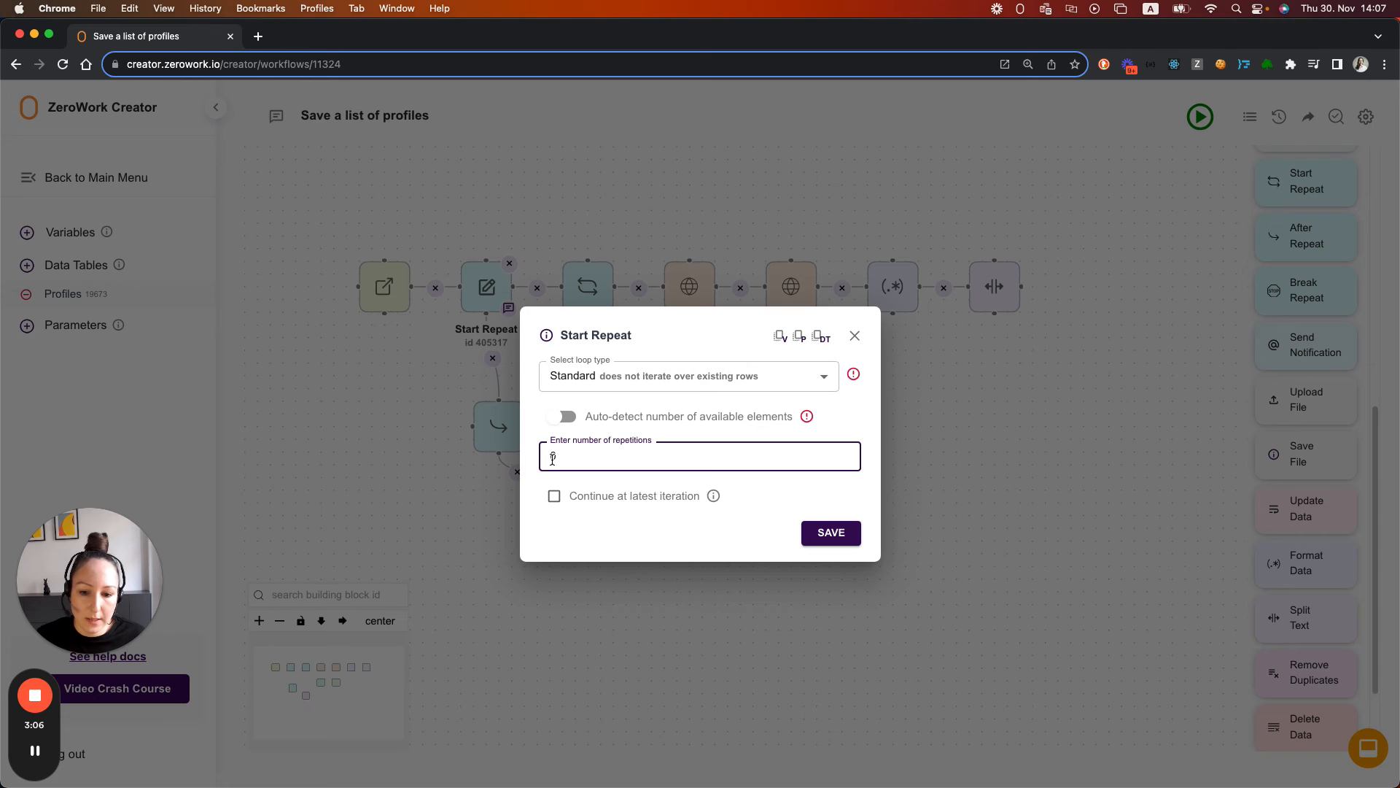
{"action": "type", "text": "0"}
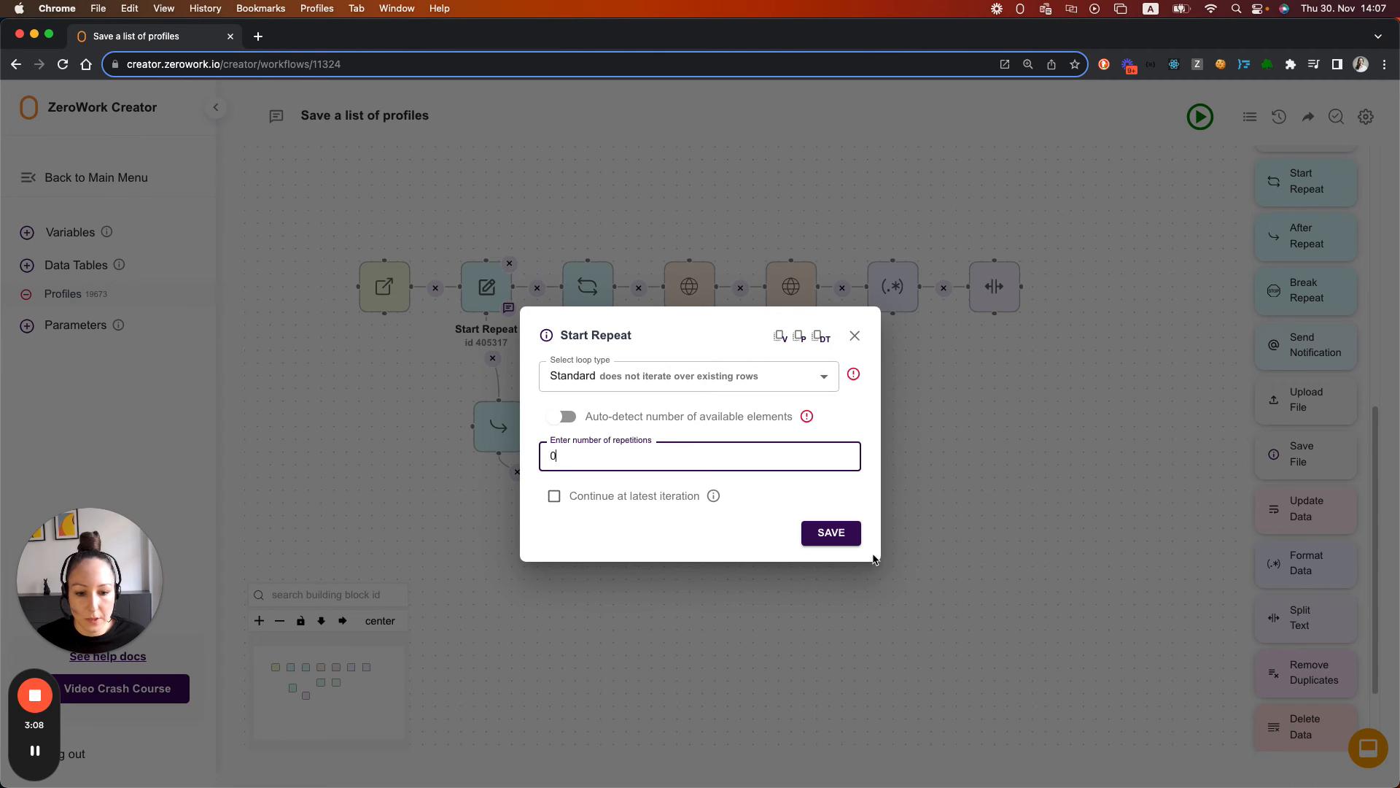
{"action": "left_click", "coordinate": [830, 533]}
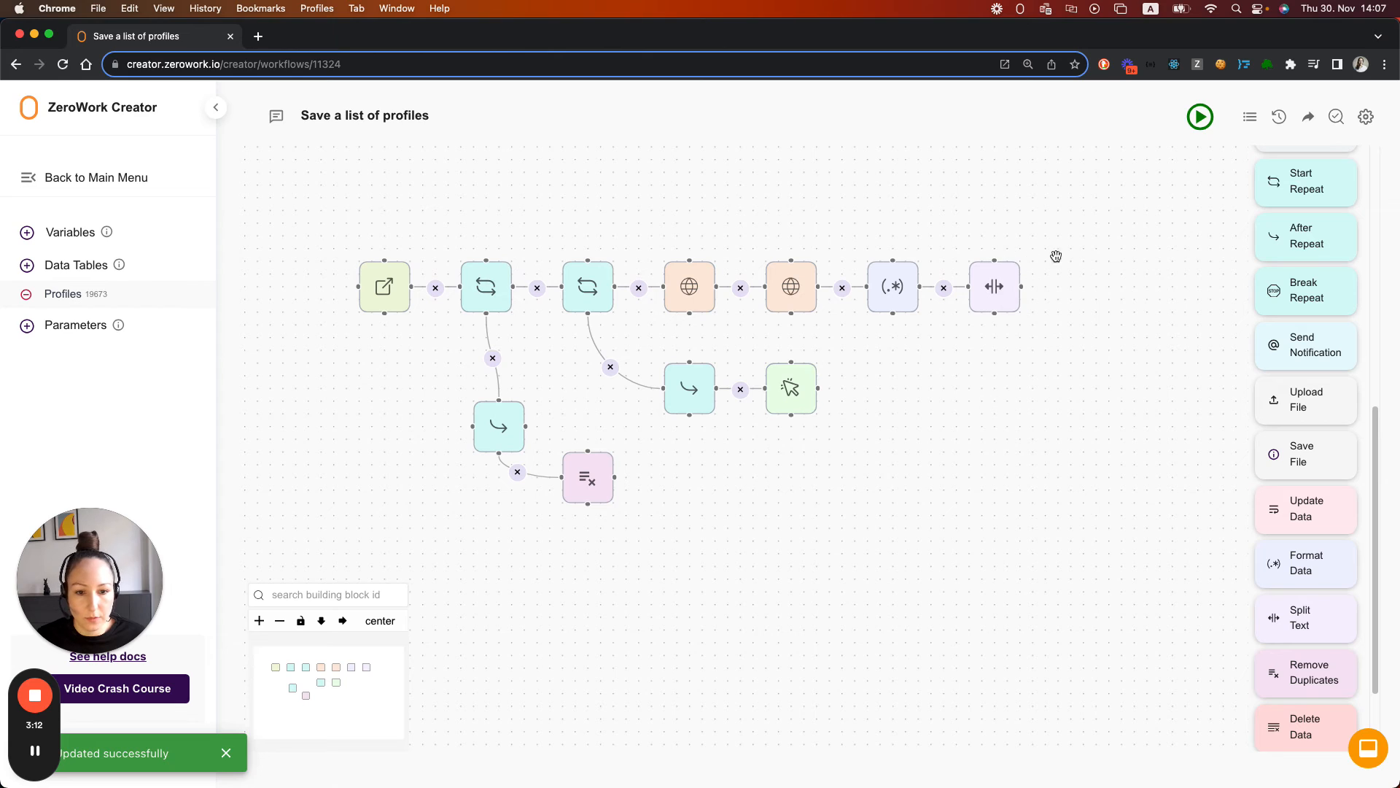
{"action": "mouse_move", "coordinate": [1063, 251]}
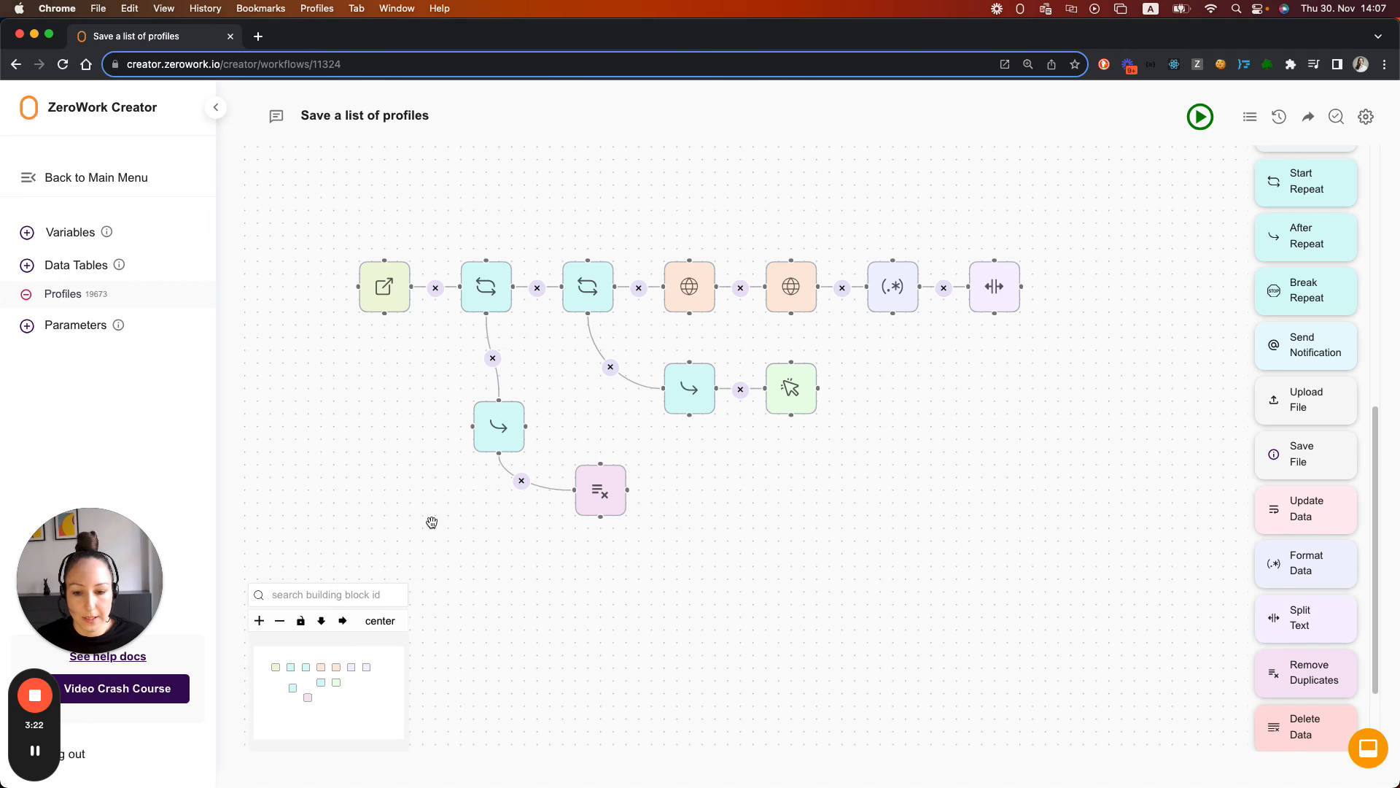
{"action": "mouse_move", "coordinate": [427, 294]}
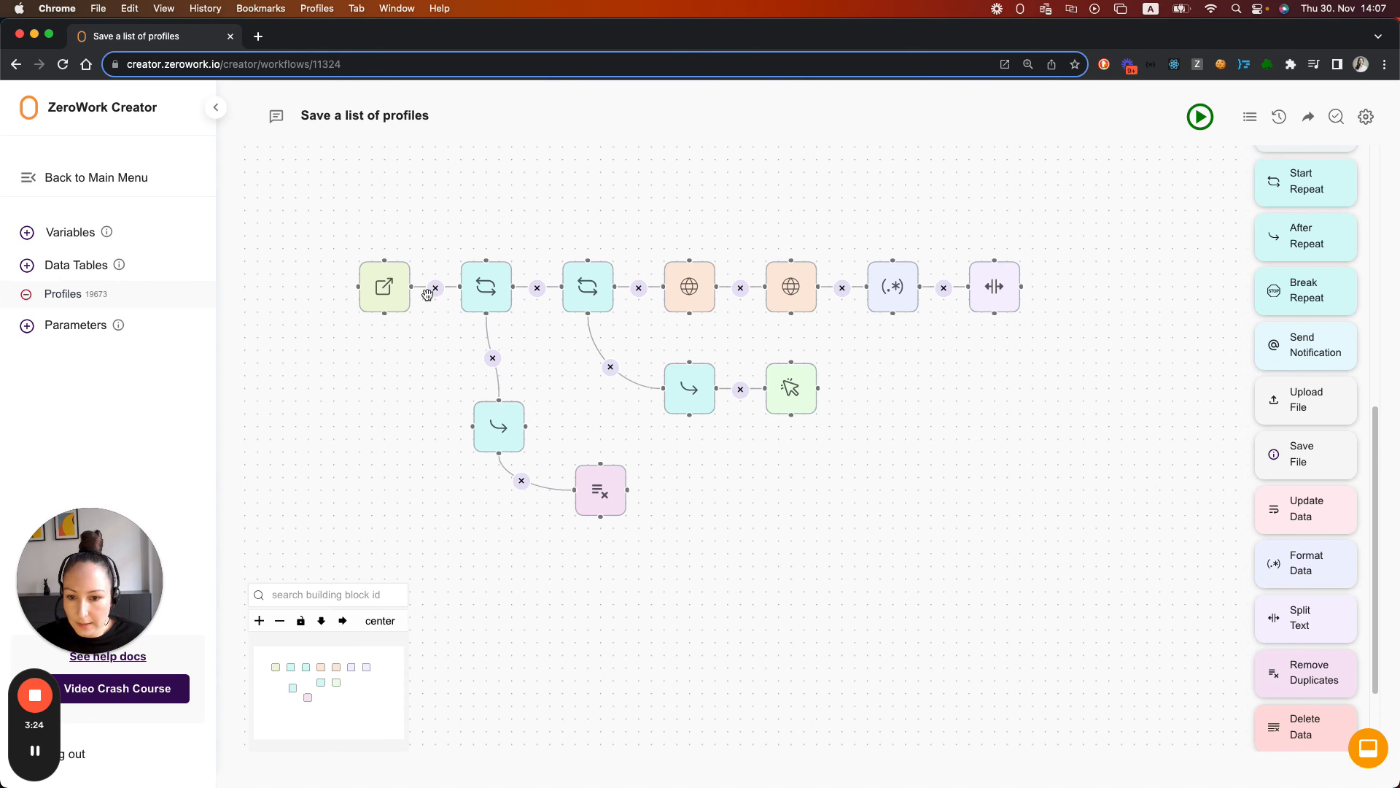
Deactivate the Open Link block via its context menu
{"action": "right_click", "coordinate": [384, 287]}
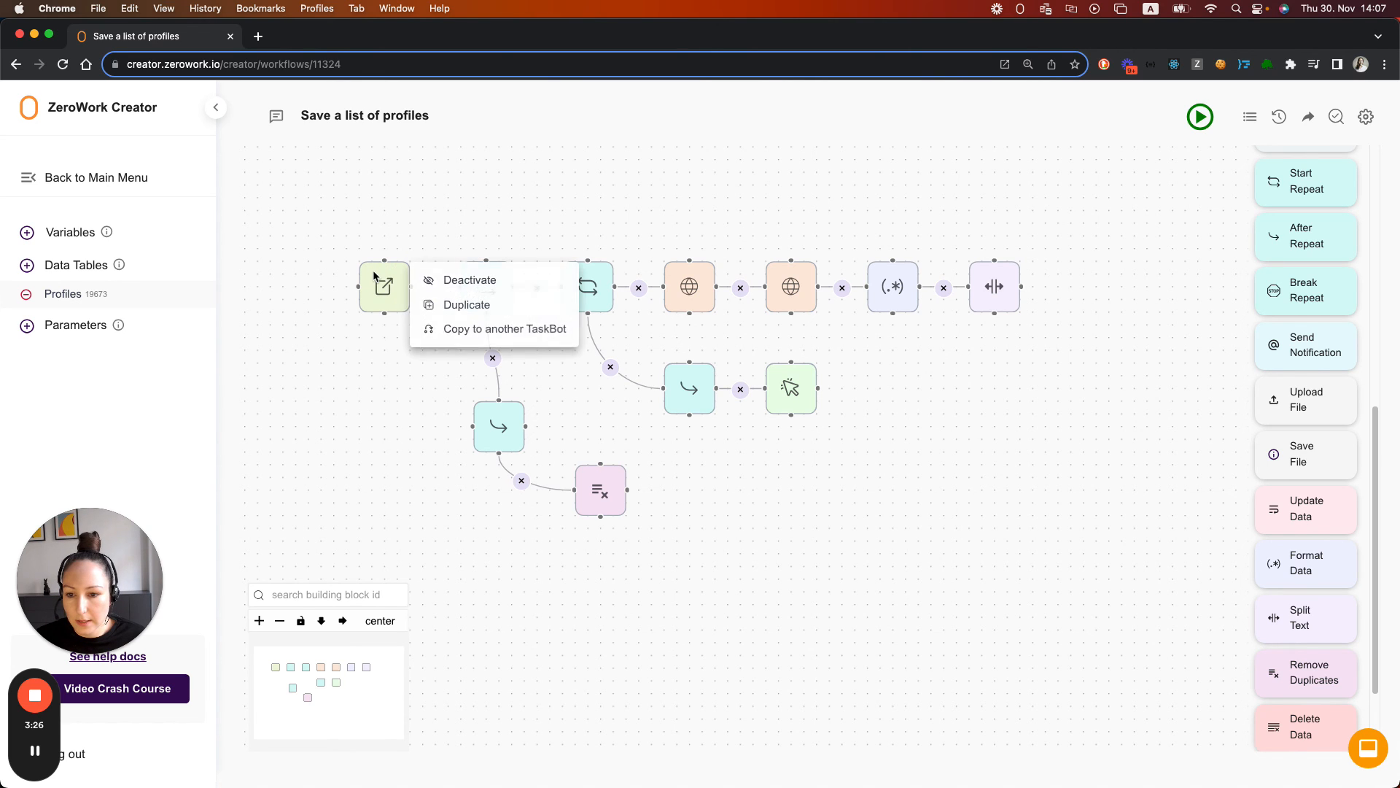
{"action": "left_click", "coordinate": [469, 280]}
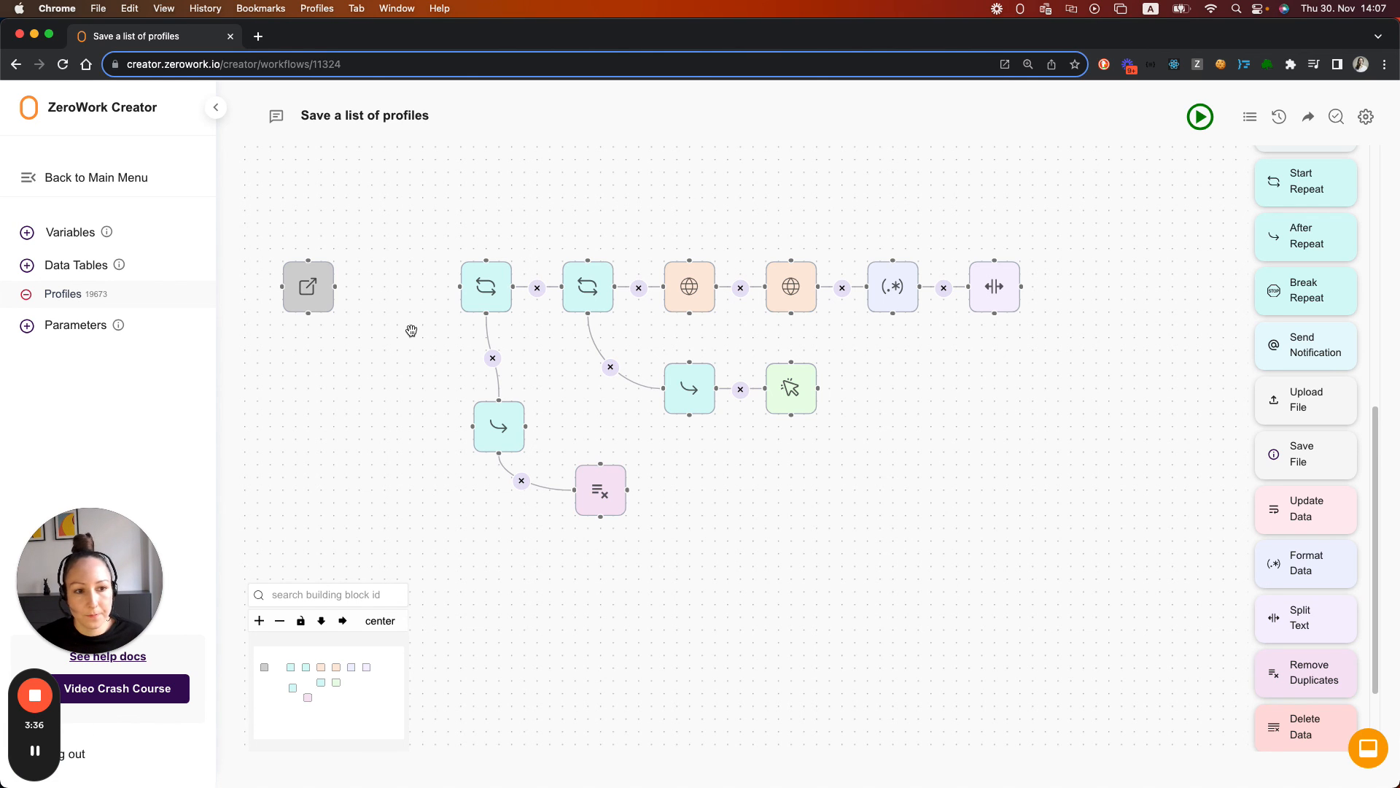
Run the TaskBot to completion and reopen the Profiles table to review the results
{"action": "left_click", "coordinate": [1201, 116]}
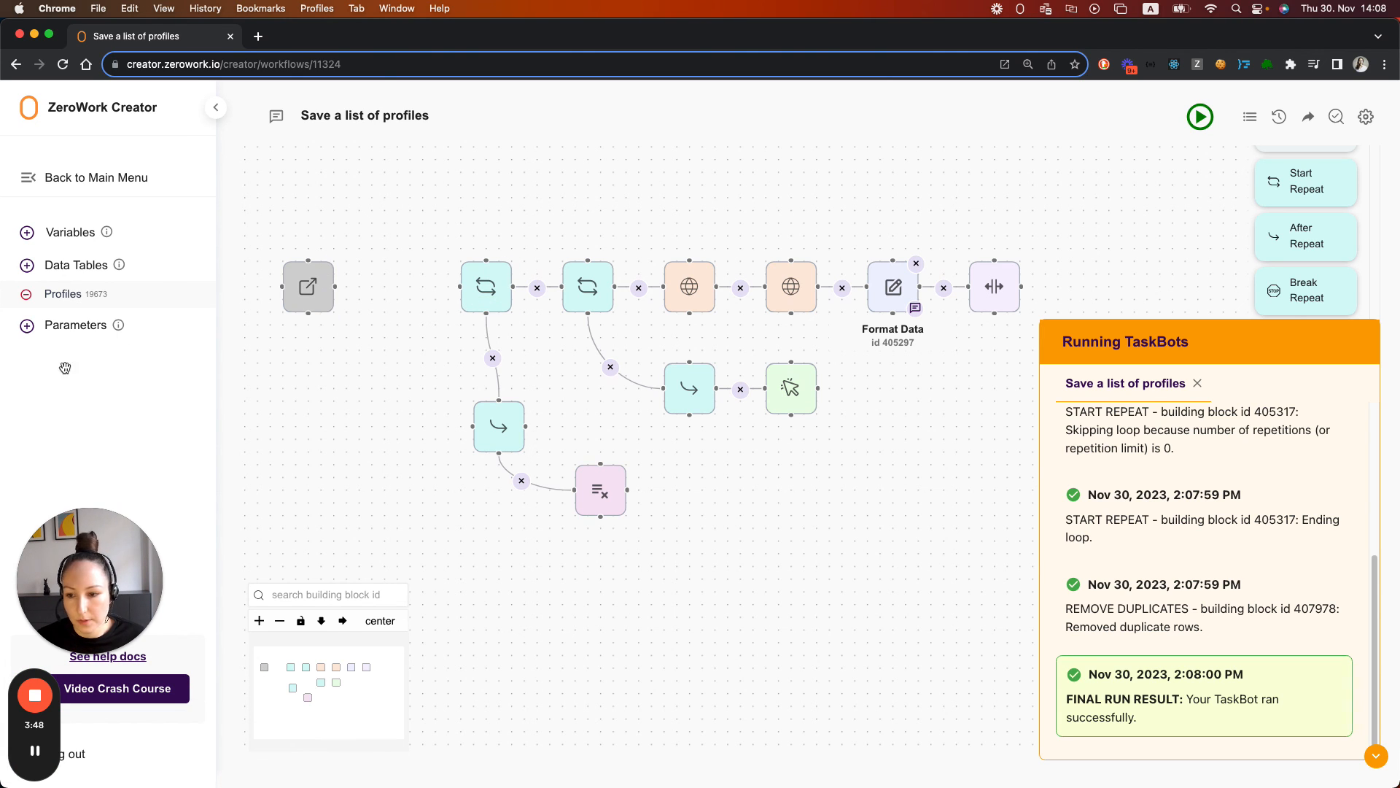
{"action": "left_click", "coordinate": [63, 293]}
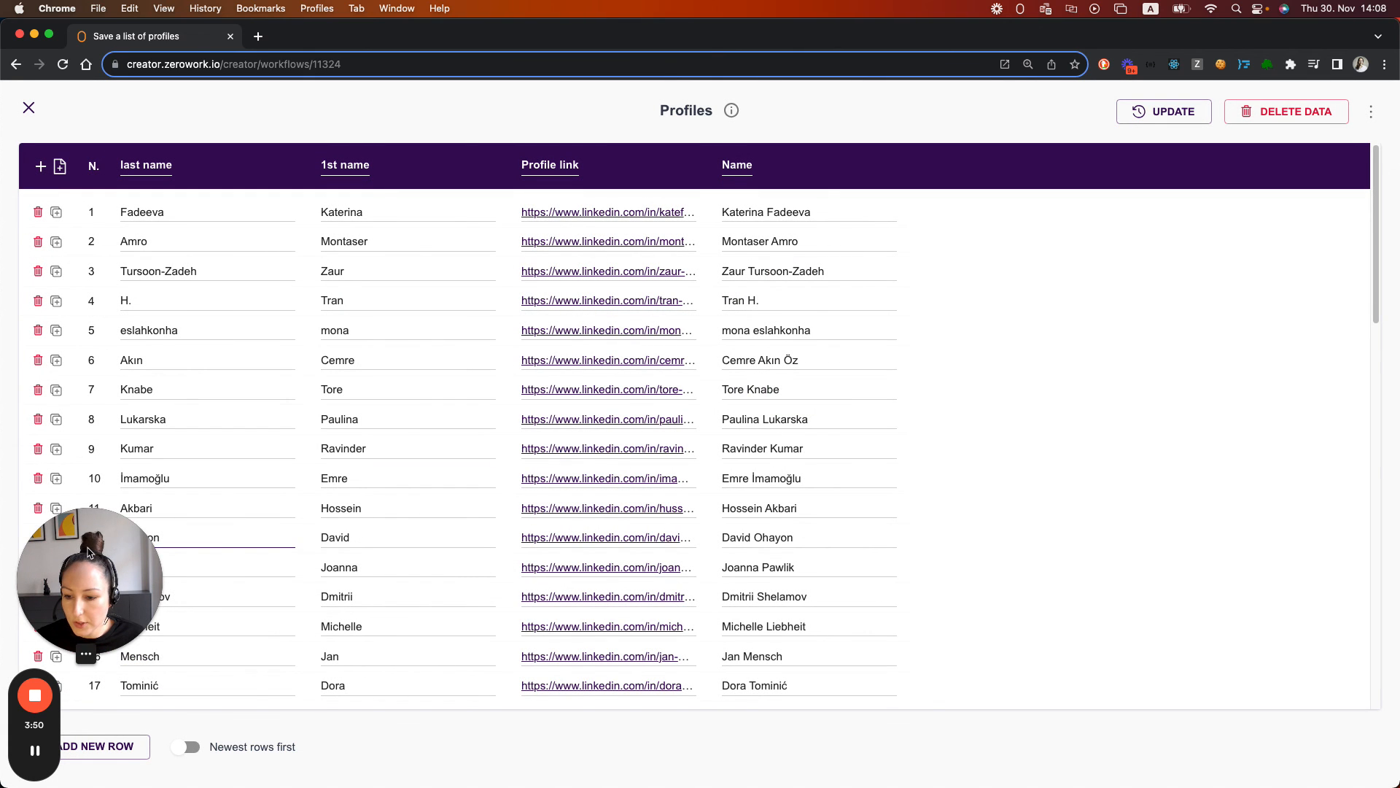
{"action": "scroll", "scroll_direction": "down", "scroll_amount": 3}
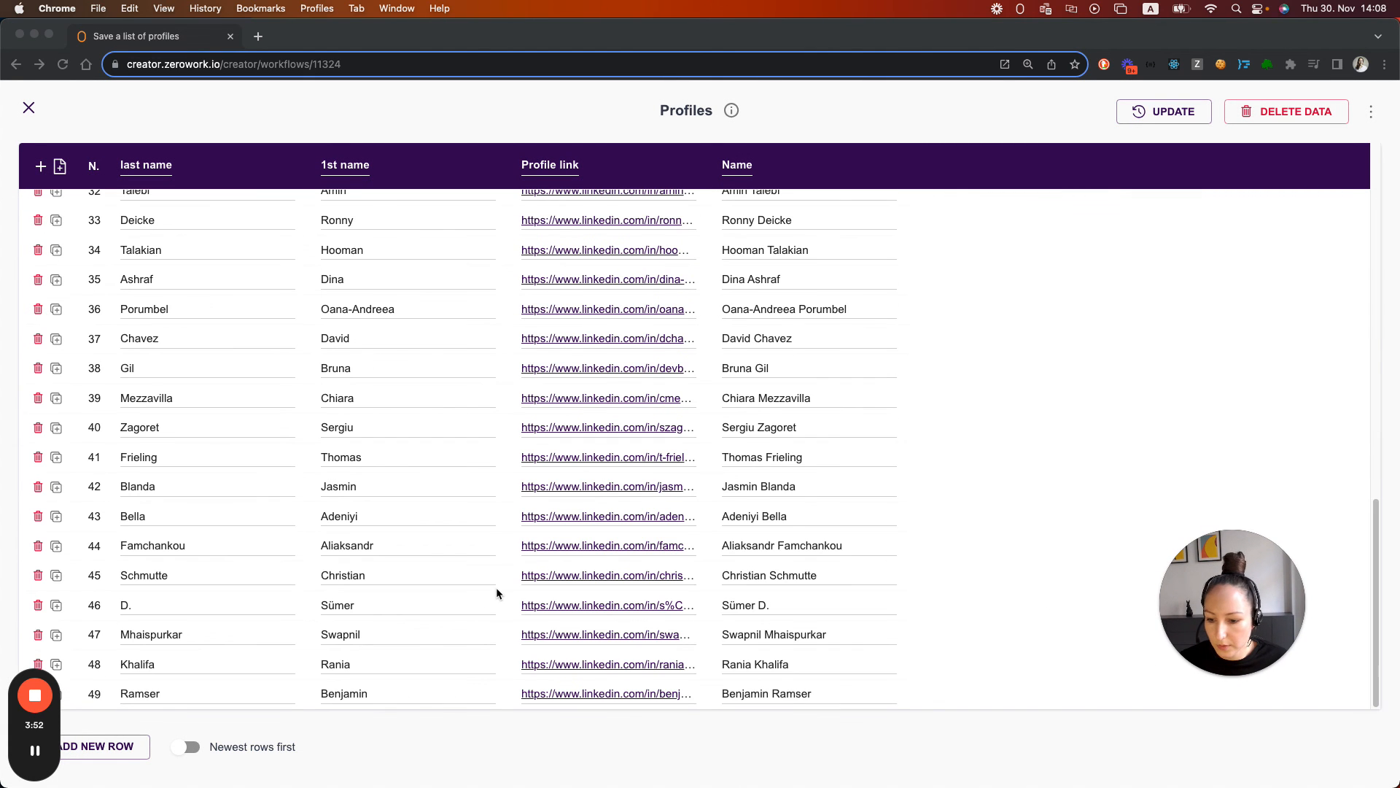
{"action": "mouse_move", "coordinate": [213, 700]}
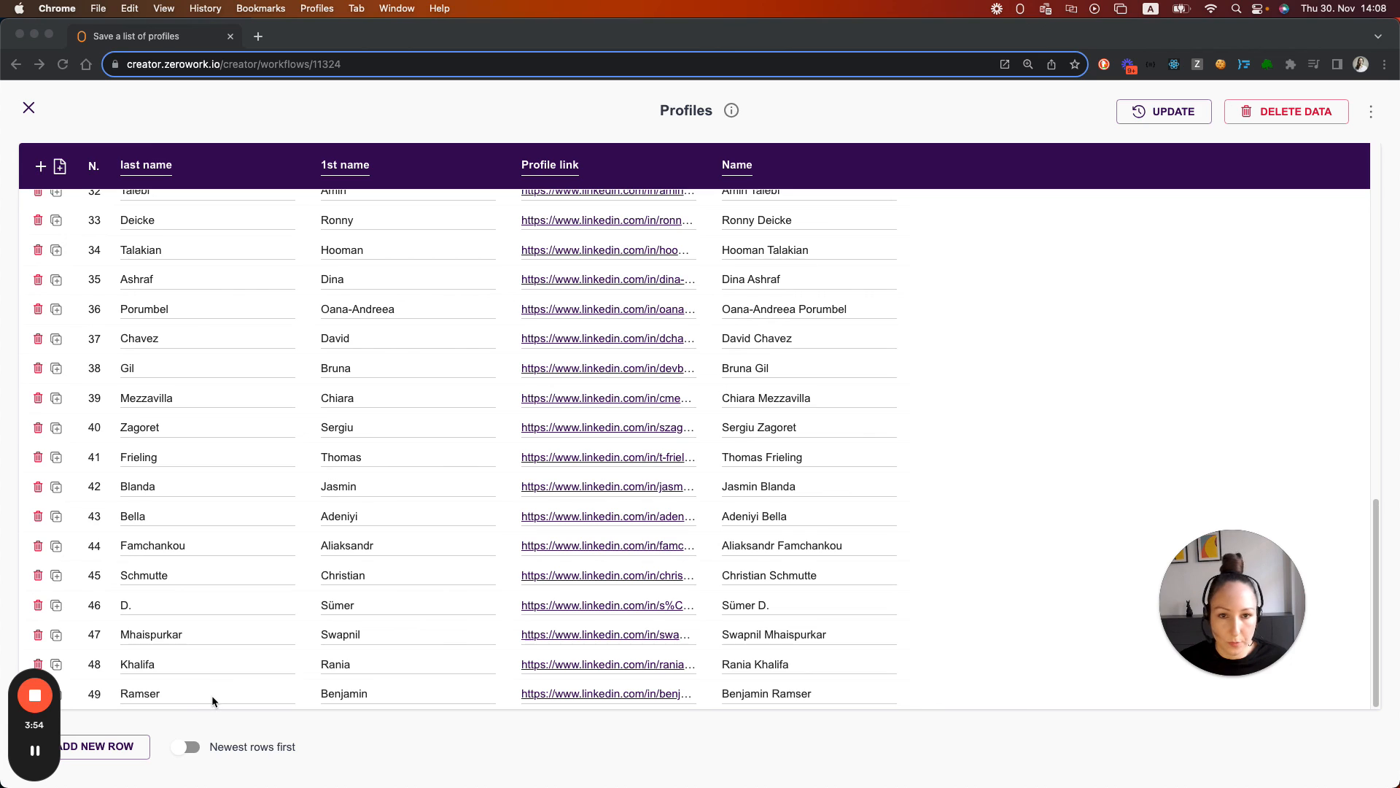